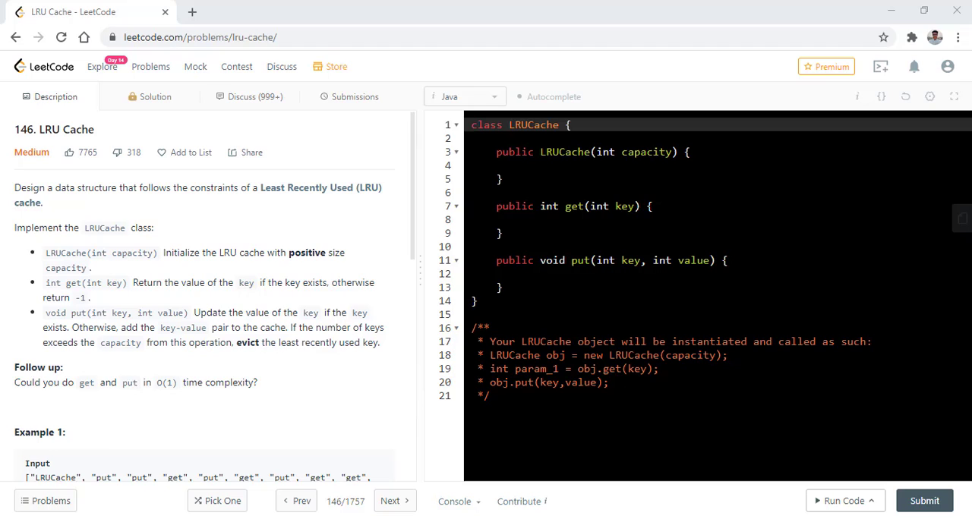
mouse_move(198, 207)
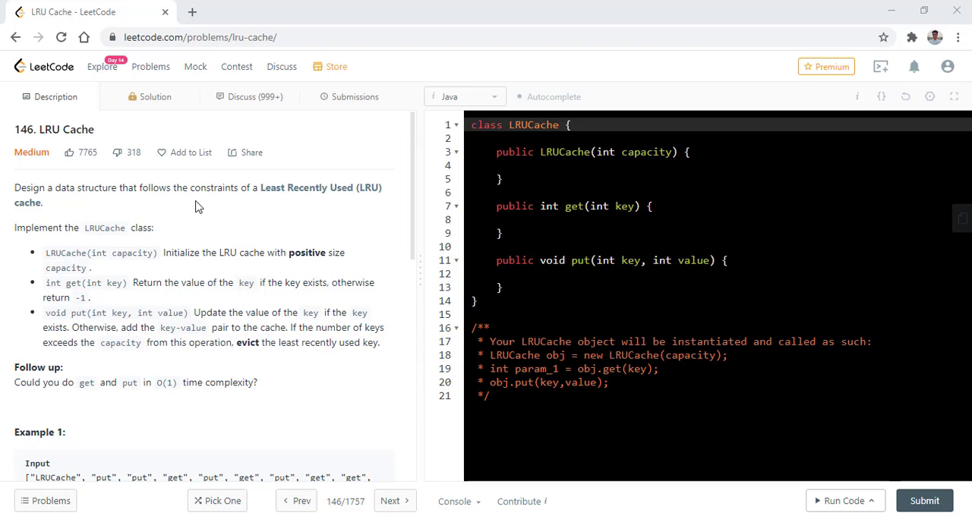
mouse_move(239, 191)
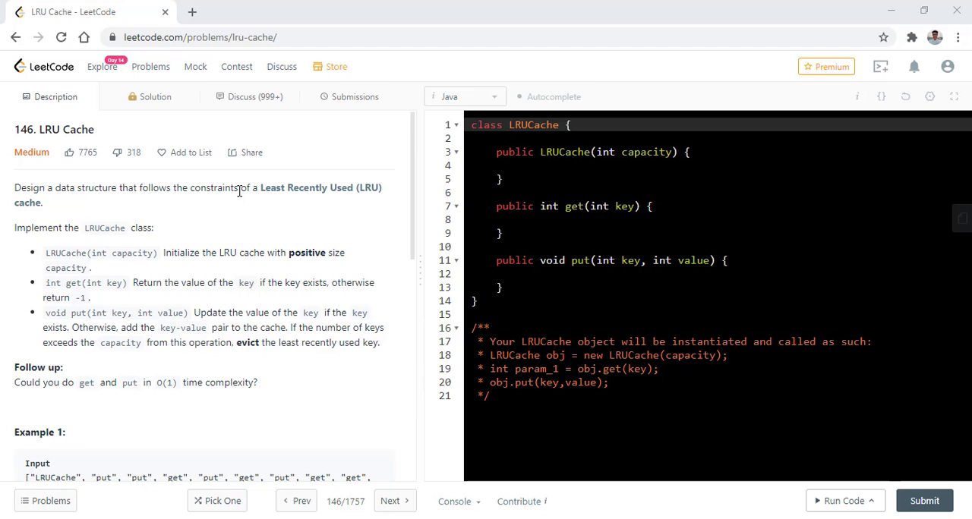
mouse_move(157, 254)
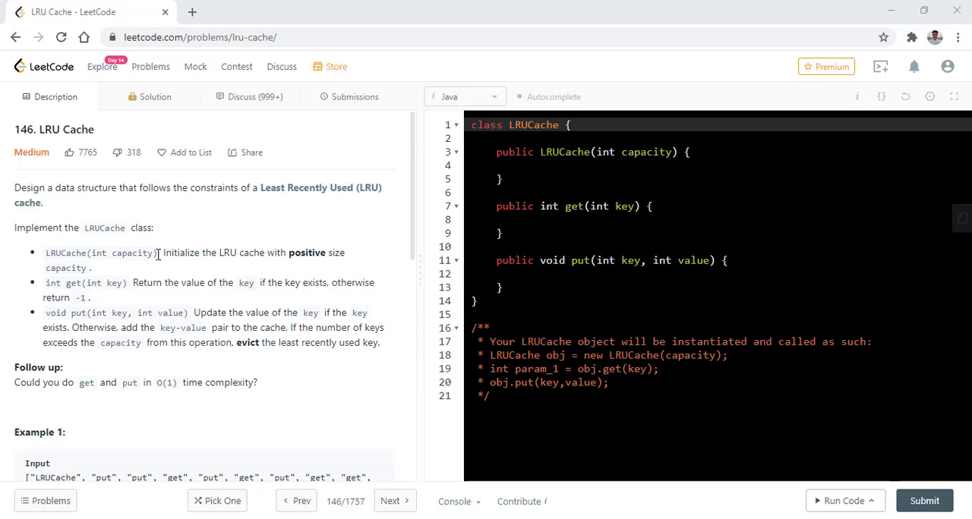
mouse_move(99, 253)
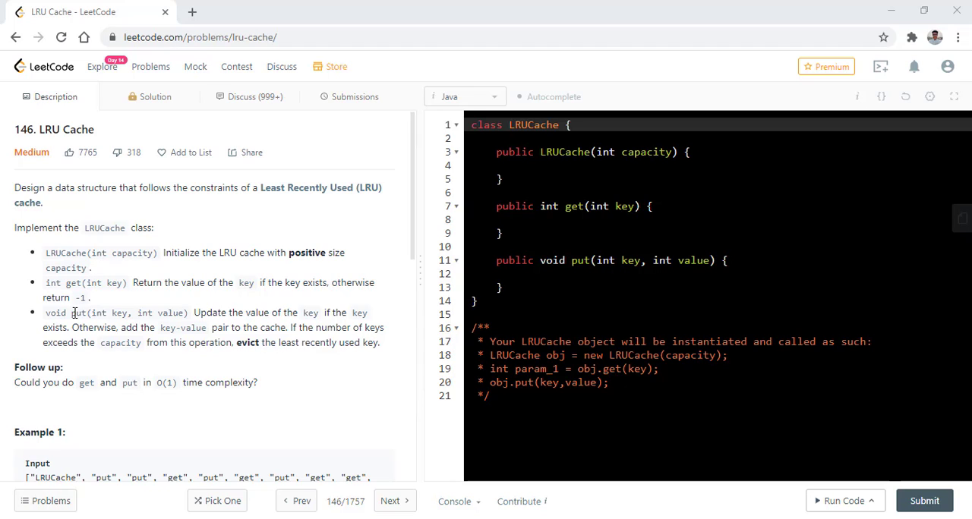
mouse_move(14, 382)
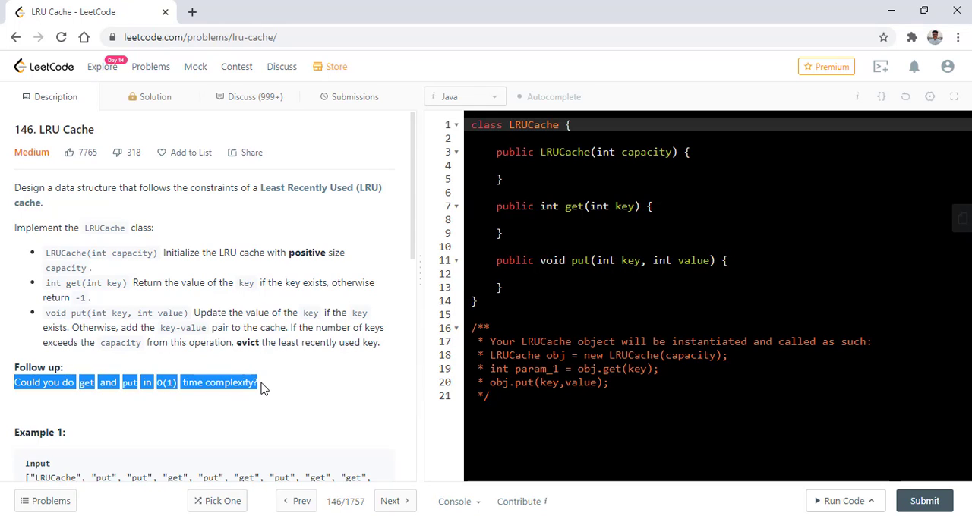
Inside LRUCache, write a Node class with Node prev, next and int key, value fields
left_click(262, 382)
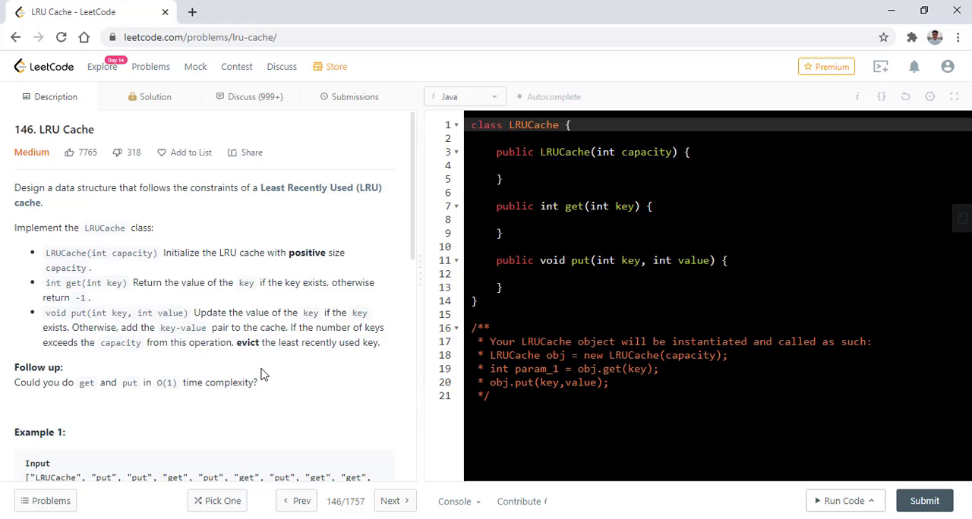
scroll("down", 3)
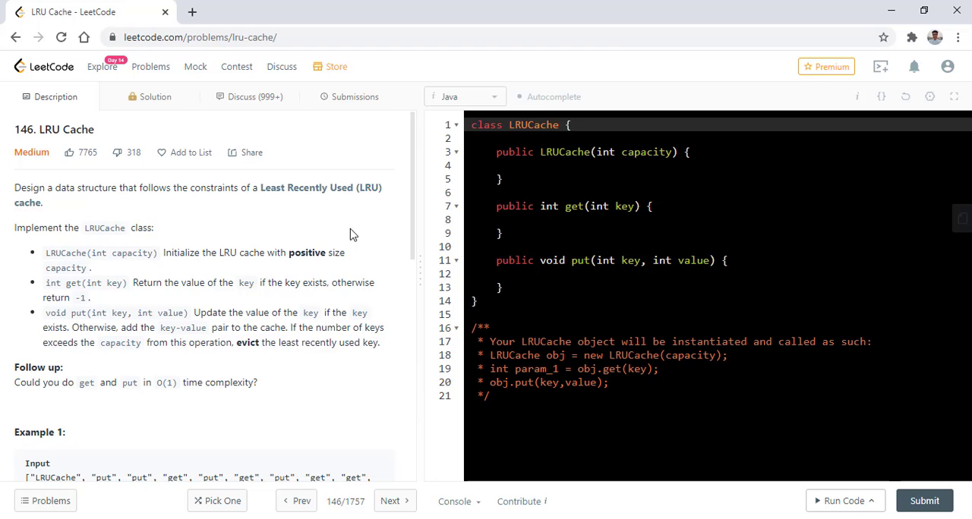
left_click(953, 96)
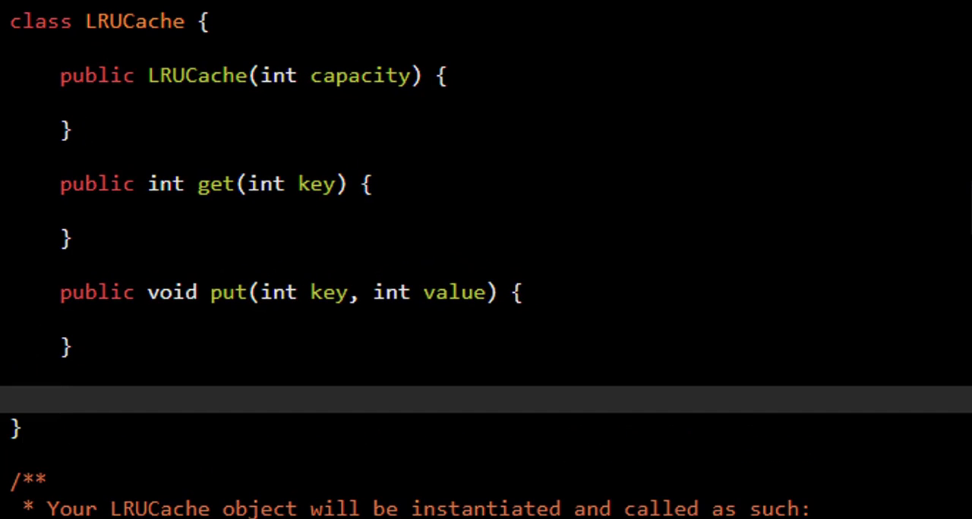
type("cl")
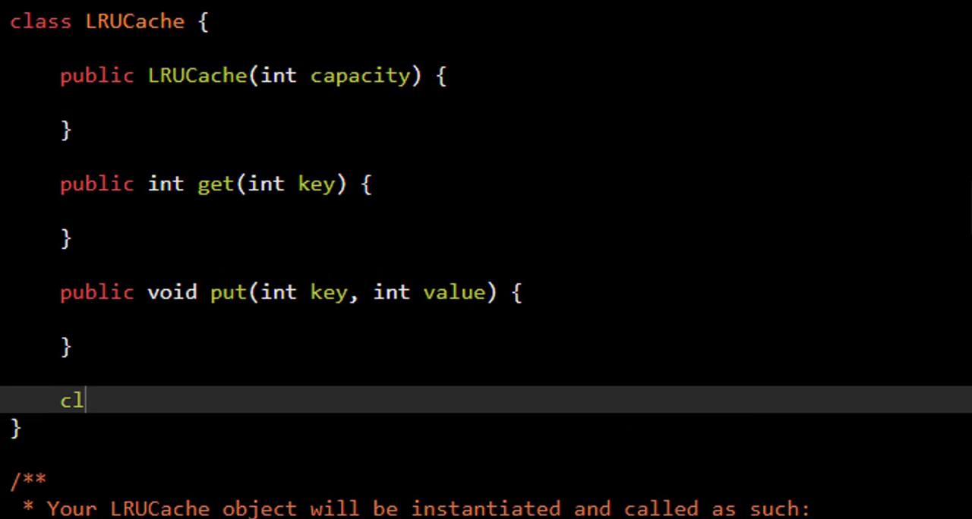
type("ass Node")
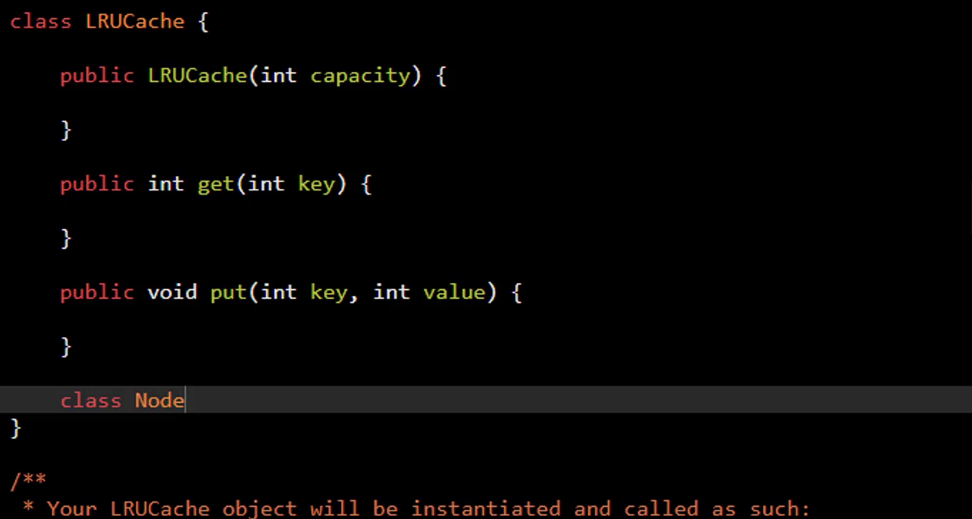
type("{")
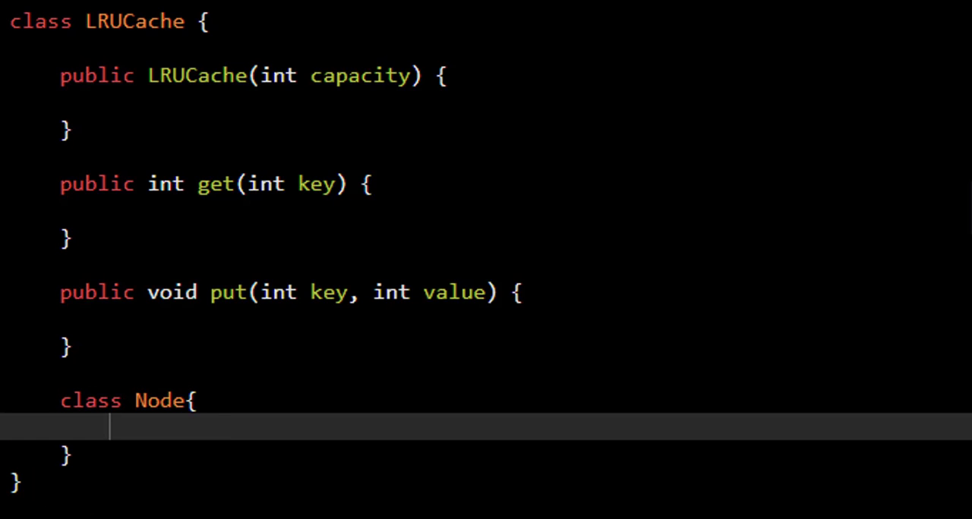
type("Node pr")
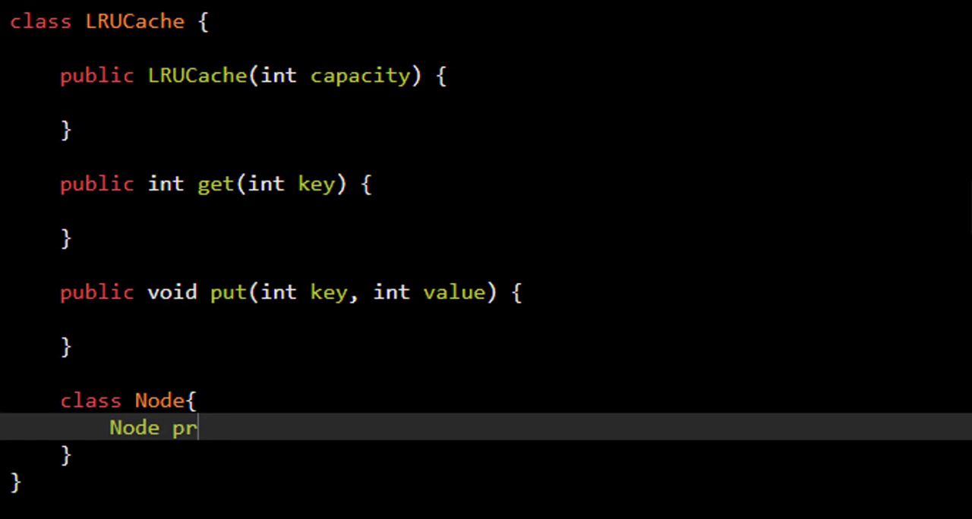
type("ev,next;")
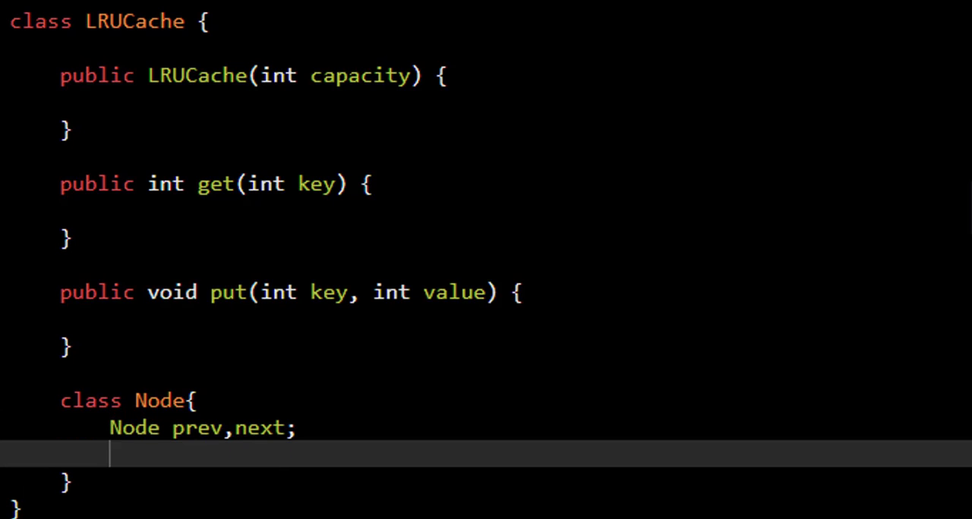
type("int key,")
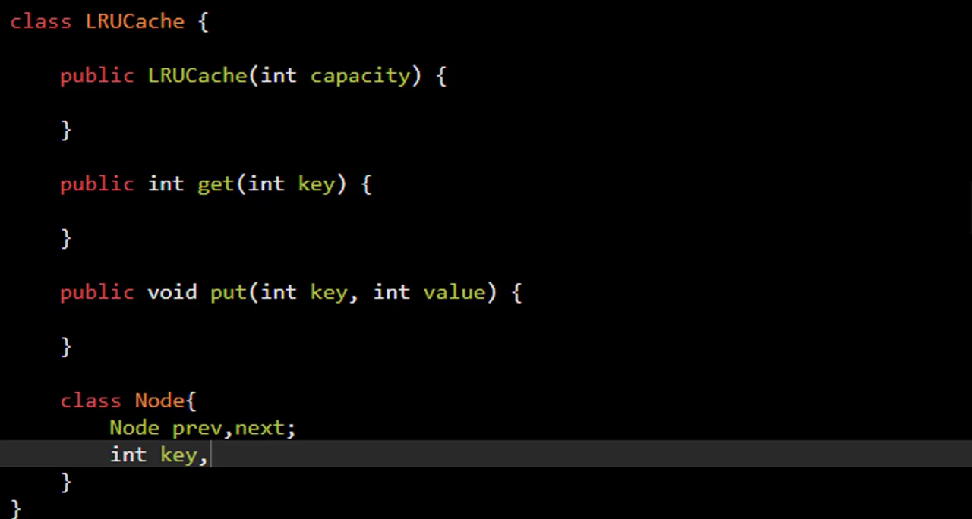
type("value;")
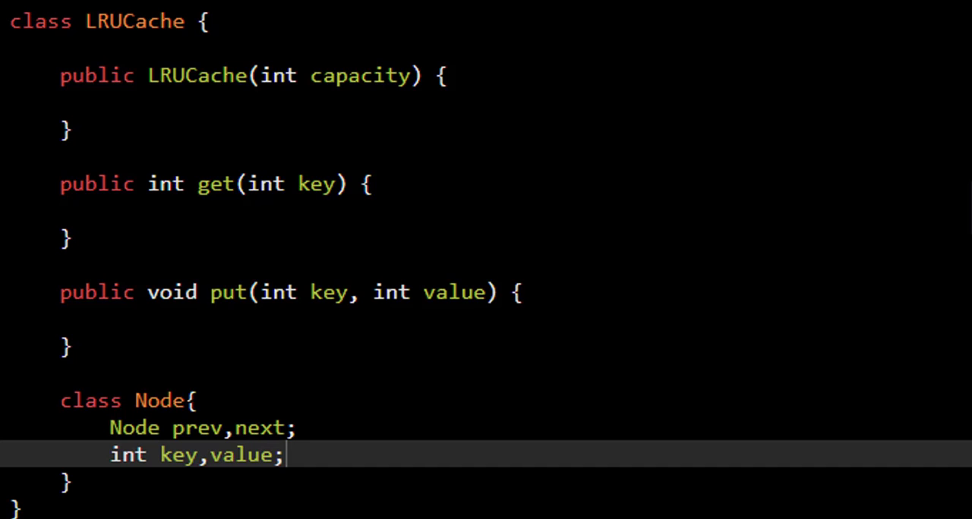
scroll("down", 3)
type("Node (")
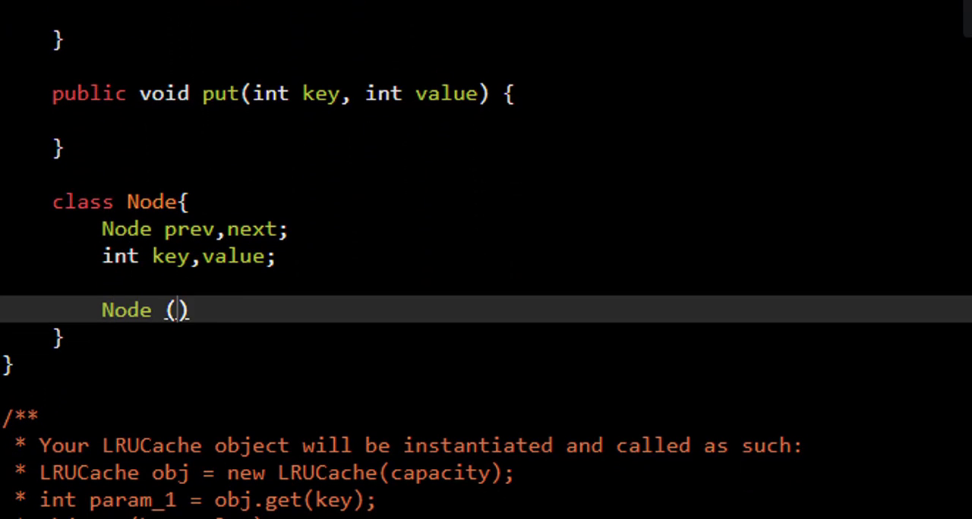
type("int key,i")
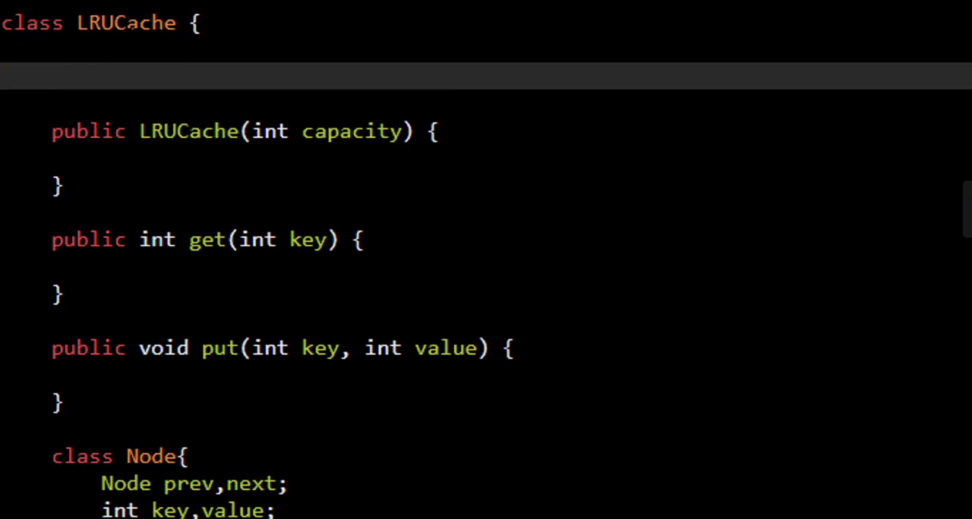
Declare head and tail sentinel nodes, each initialised as new Node(0,0)
type("Node head")
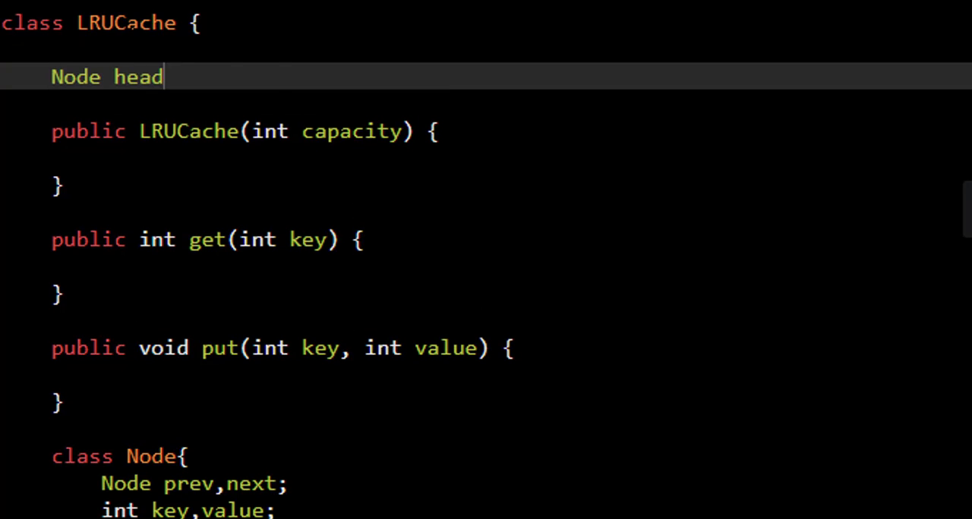
type("=new Node(0,")
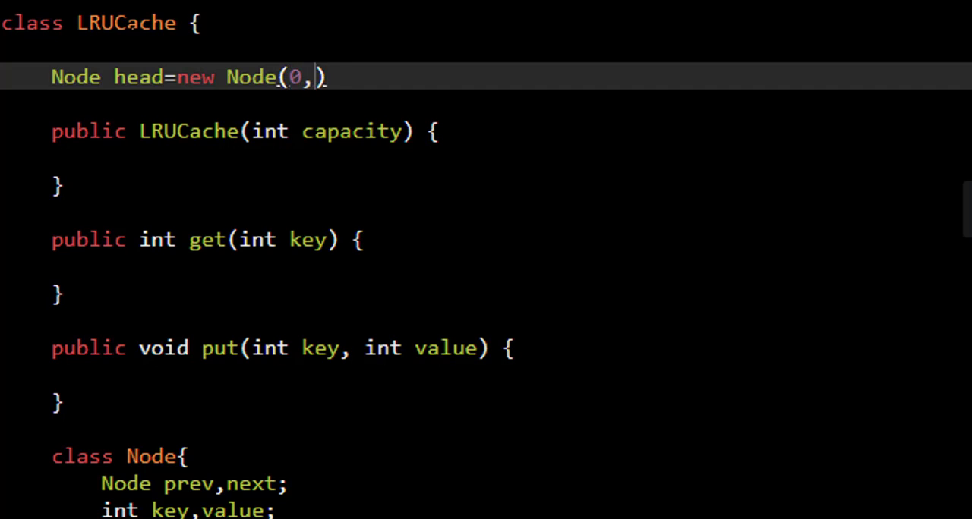
type("0")
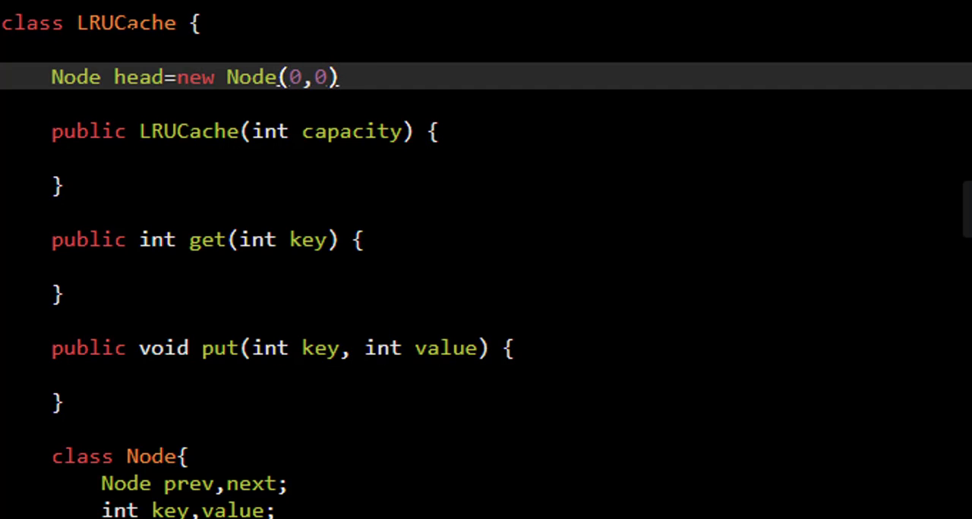
type(",tail=ne")
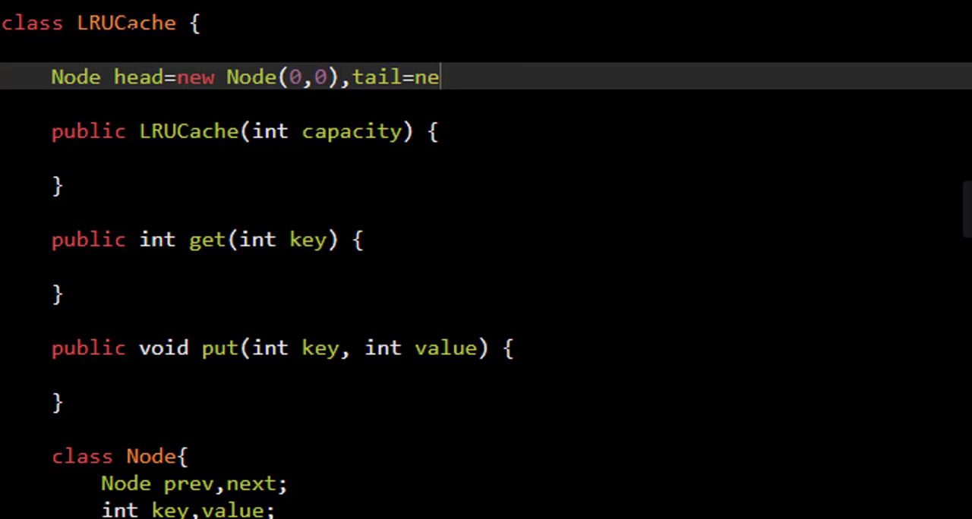
type("w Node(0,0);")
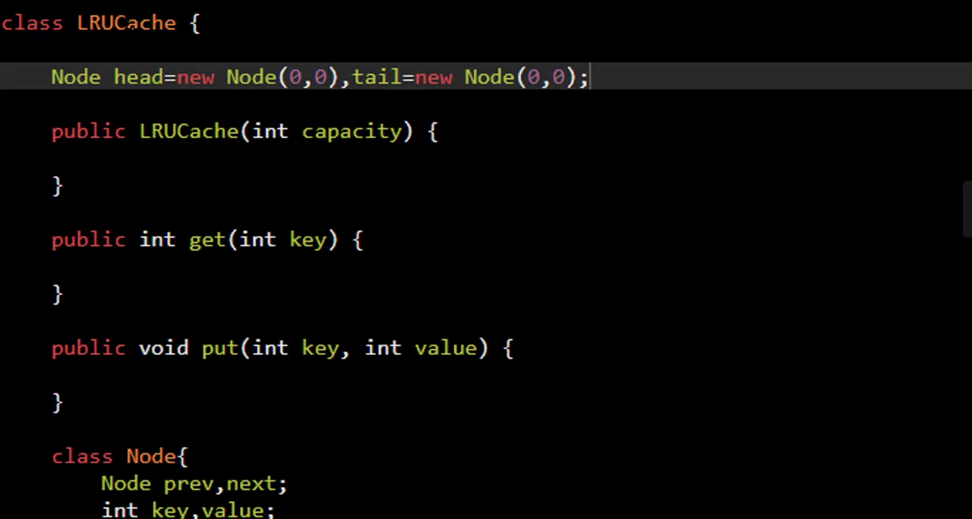
Declare Map<Integer,Node> map = new HashMap<>() and start an int capacity field
type("Ma")
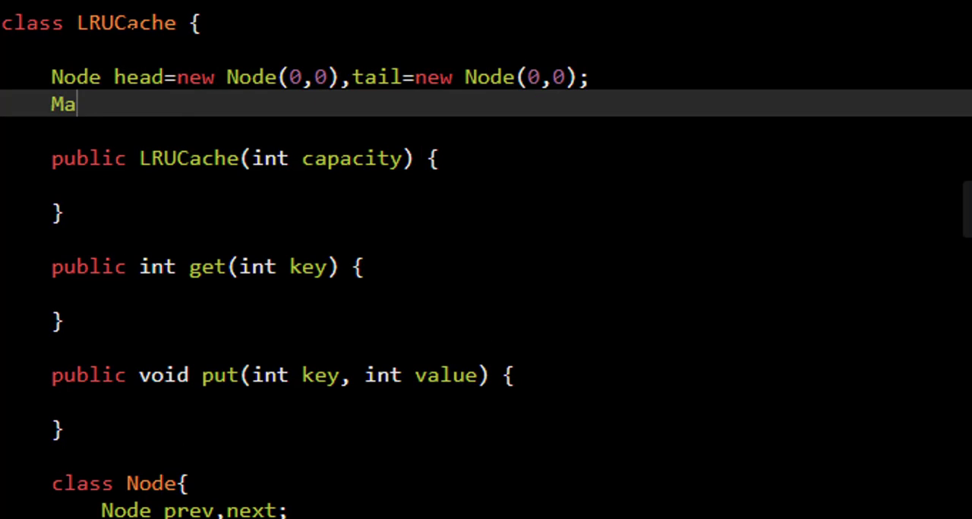
type("p<Integ")
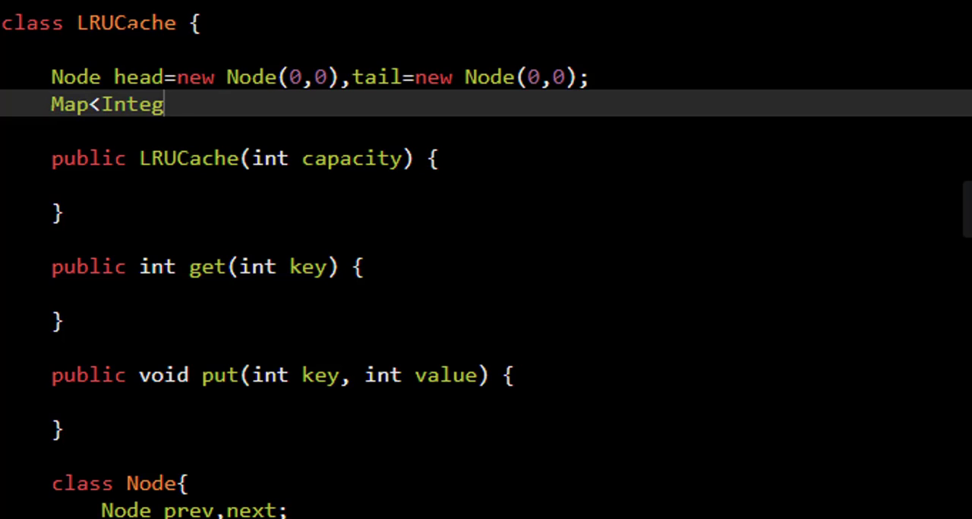
type("er,N")
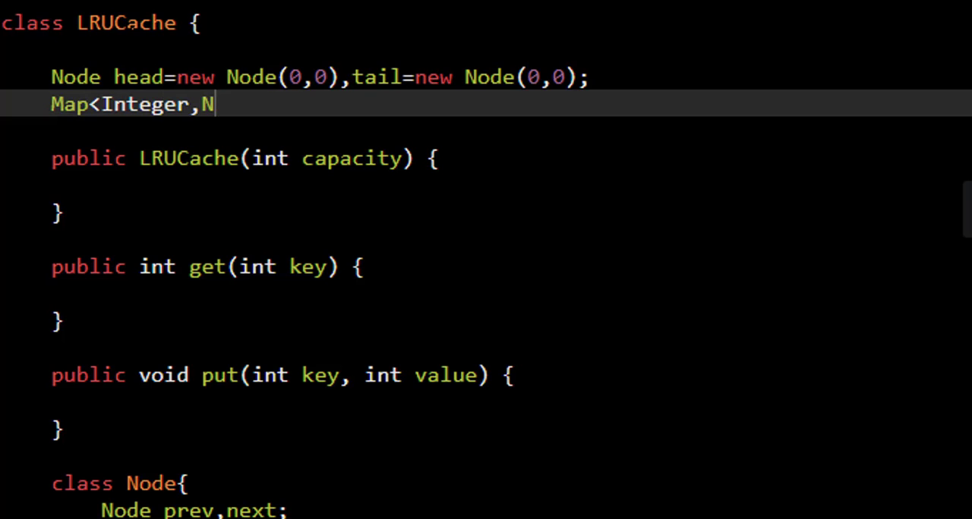
type("ode>")
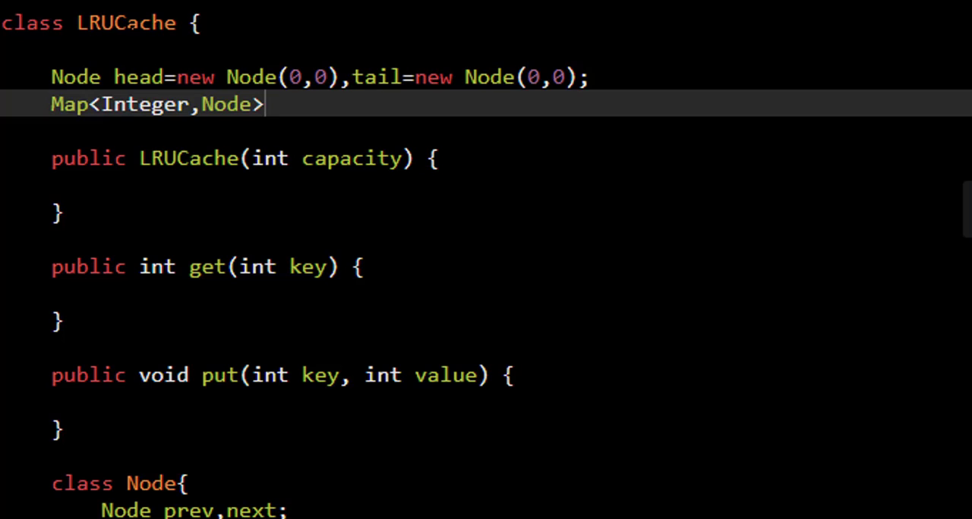
type("map = new HashMap")
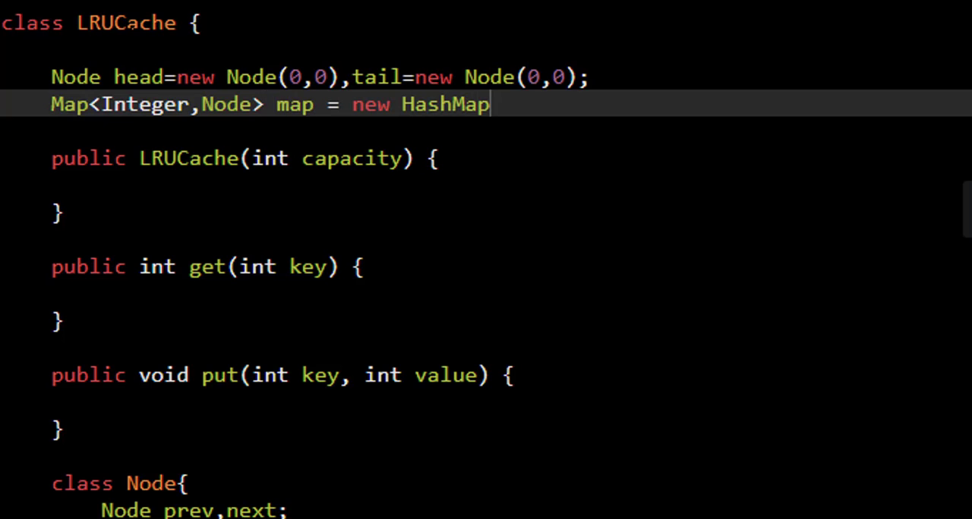
type("<>();")
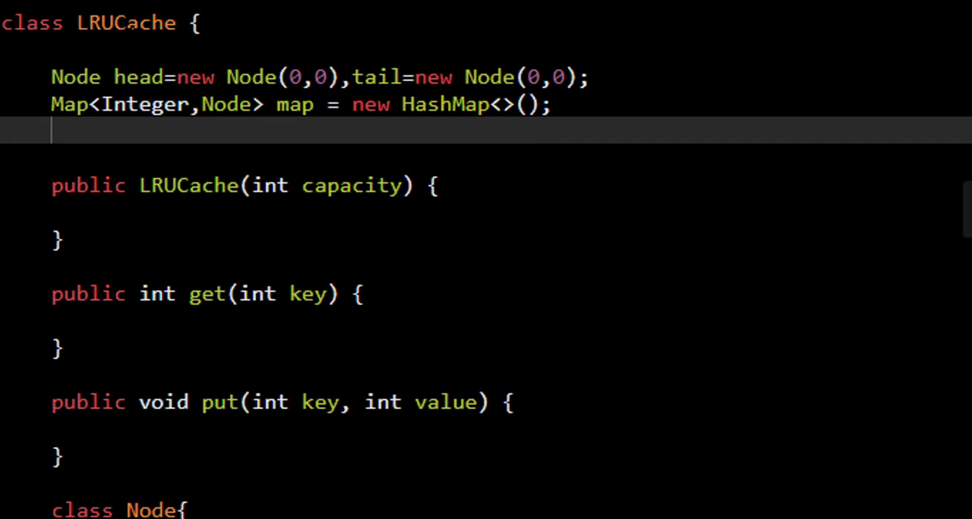
type("int capact")
left_click(486, 213)
type("this")
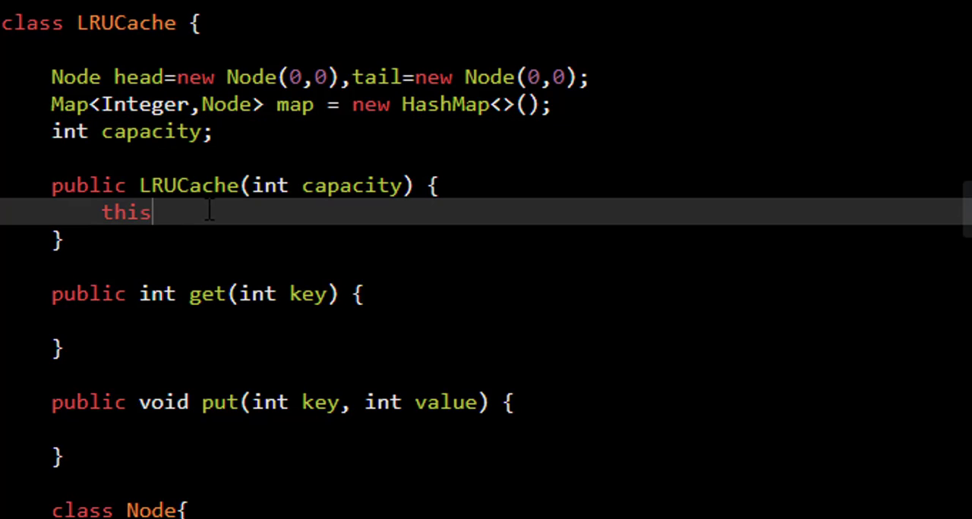
In the constructor, set this.capacity=capacity and link head.next to tail
type(".capa")
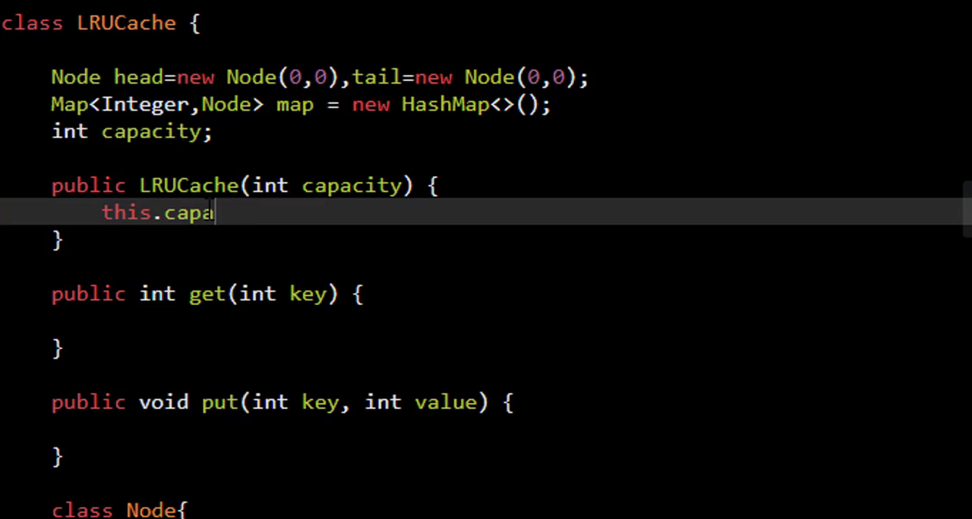
type("city=capacity;")
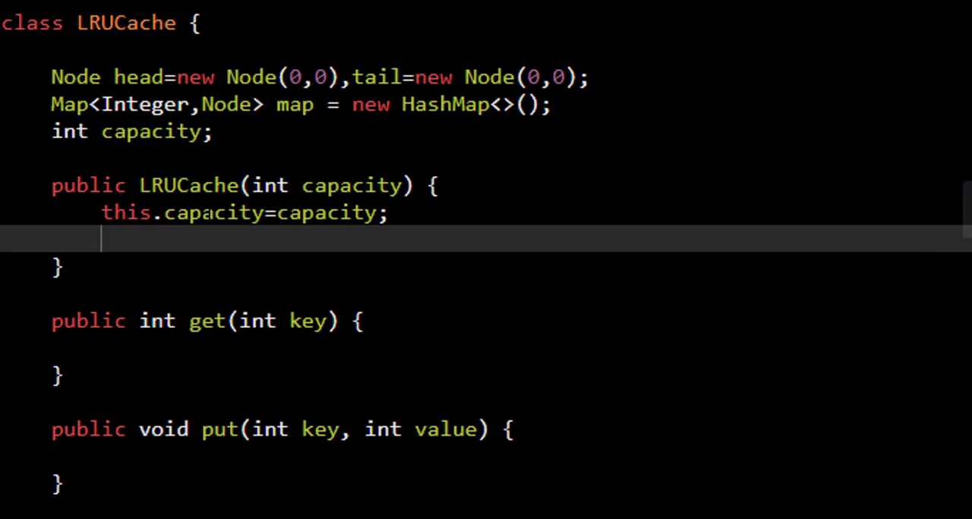
type("head.next=tail;")
type("tail.prev=head;")
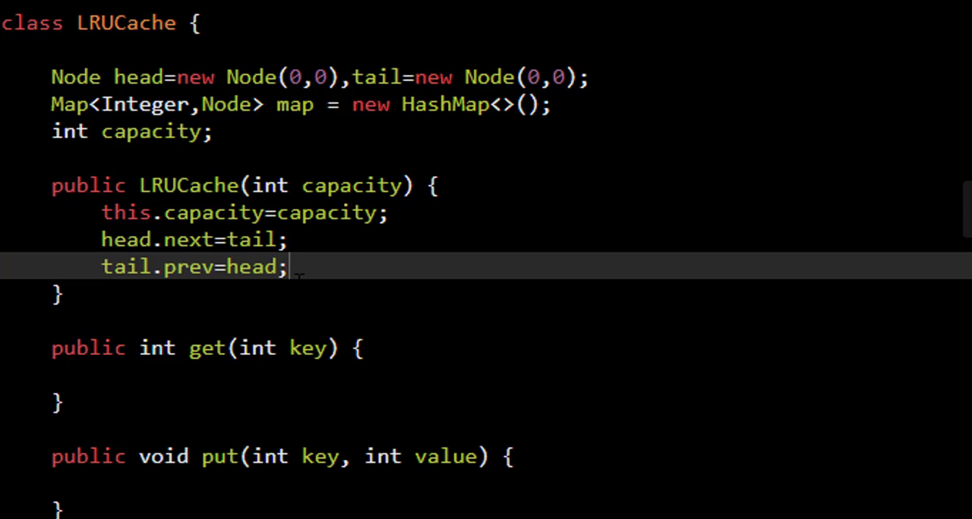
scroll("down", 3)
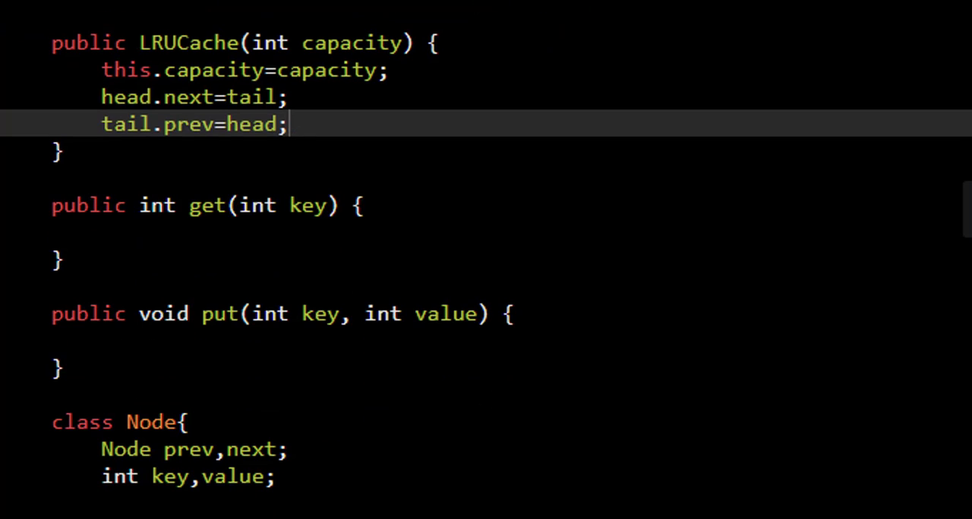
Highlight the get and put names, then add a map.containsKey check in get with return -1 after it
double_click(207, 205)
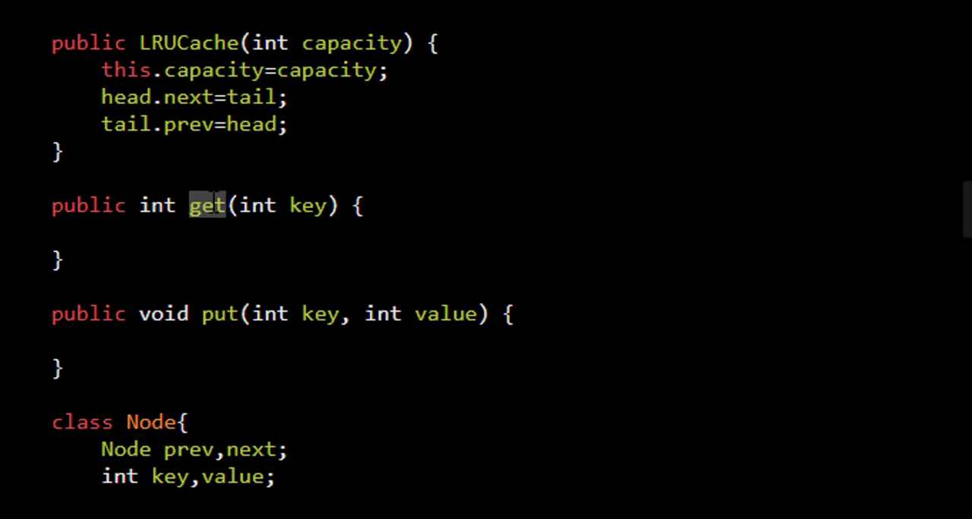
double_click(219, 313)
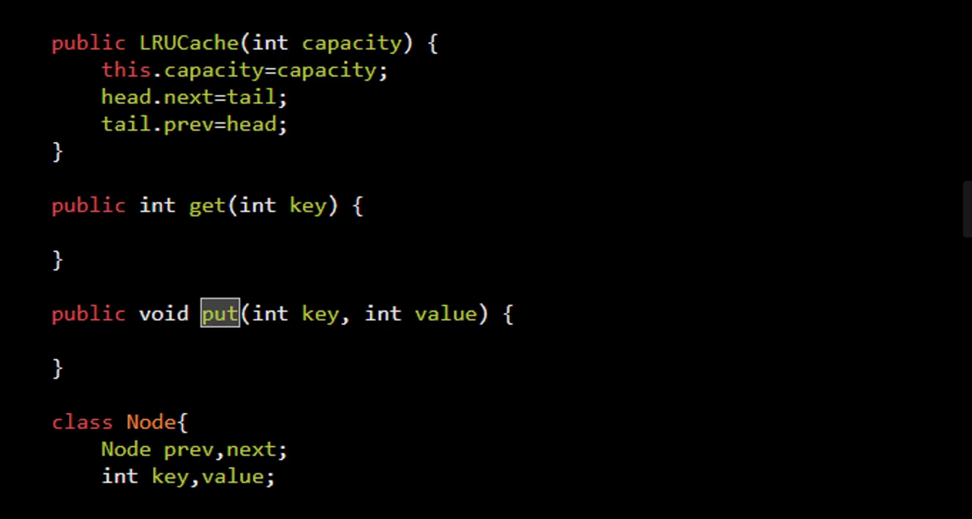
left_click(160, 235)
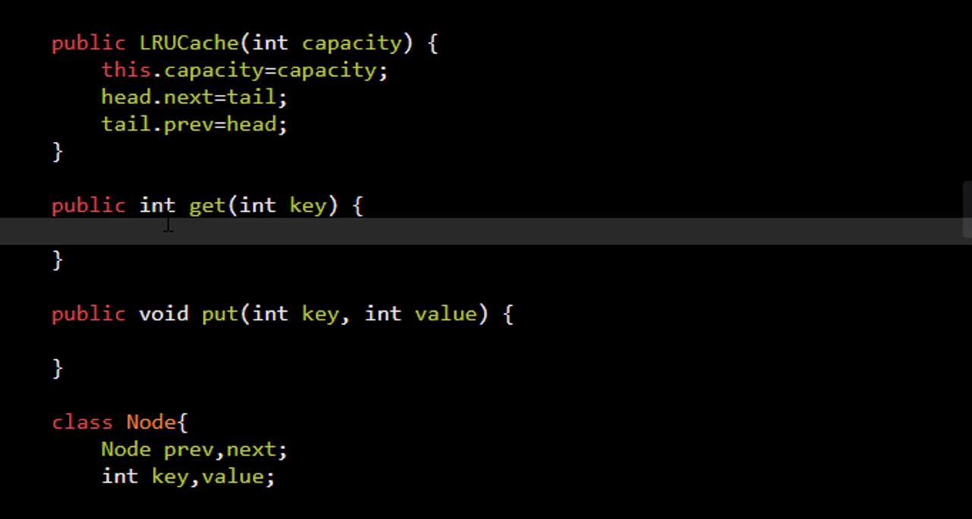
type("if")
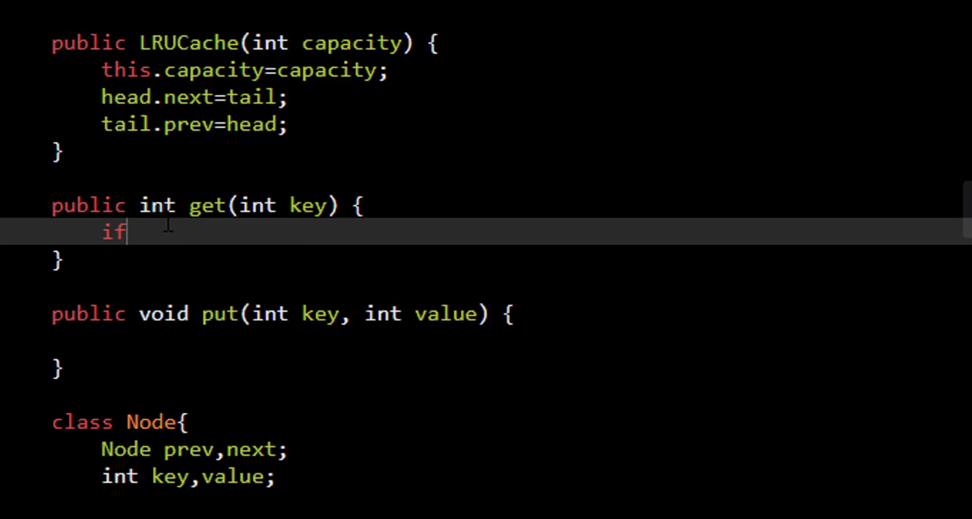
type("()")
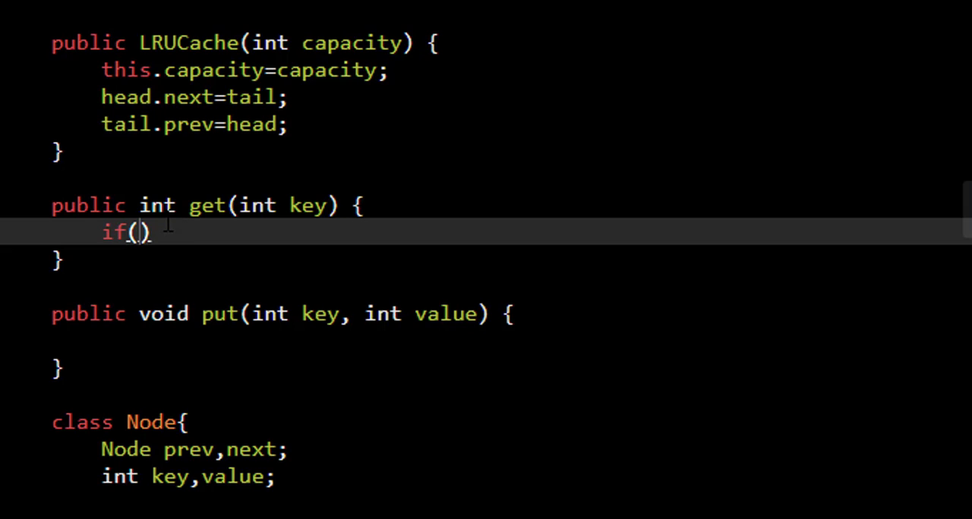
type("map.cona")
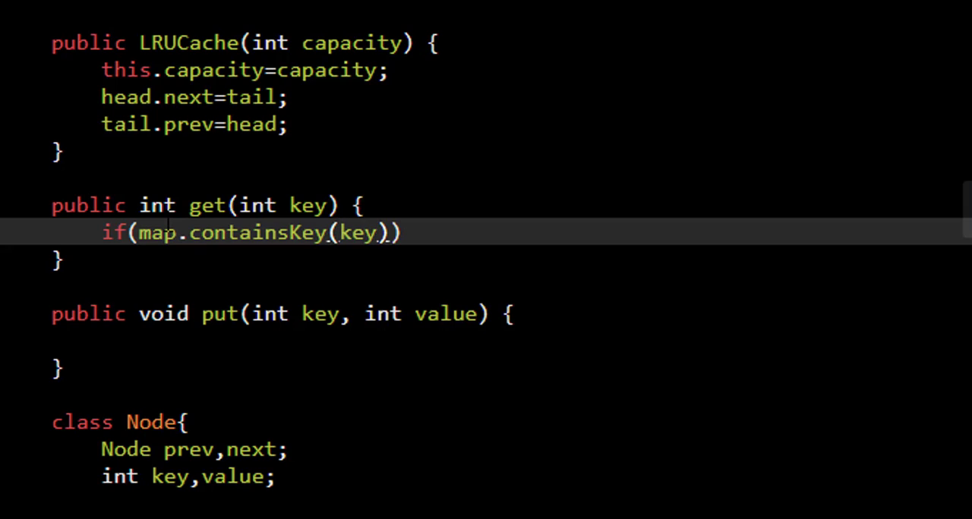
type("{")
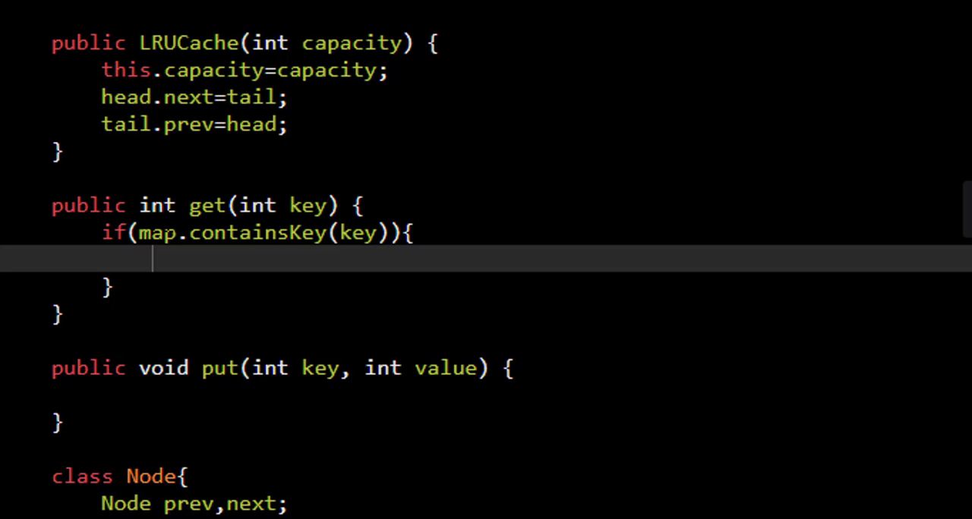
left_click(109, 287)
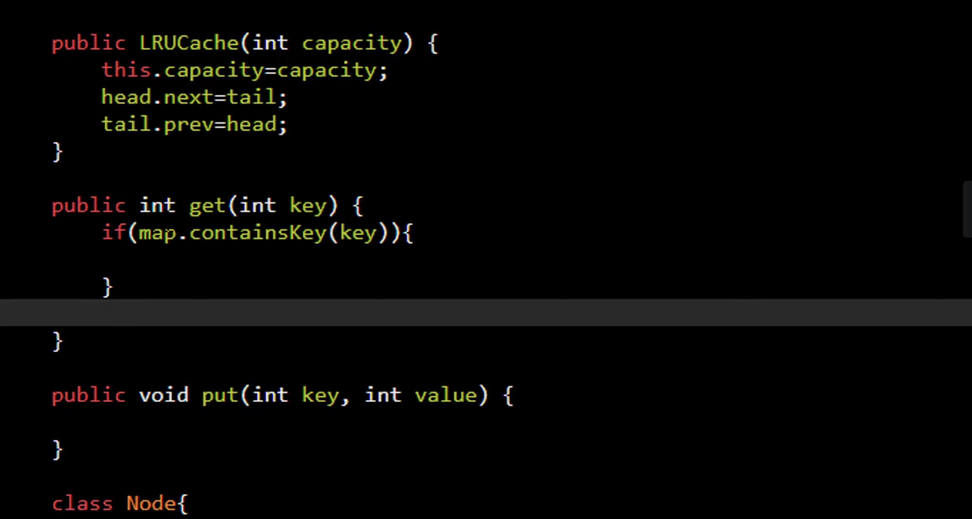
type("return -1")
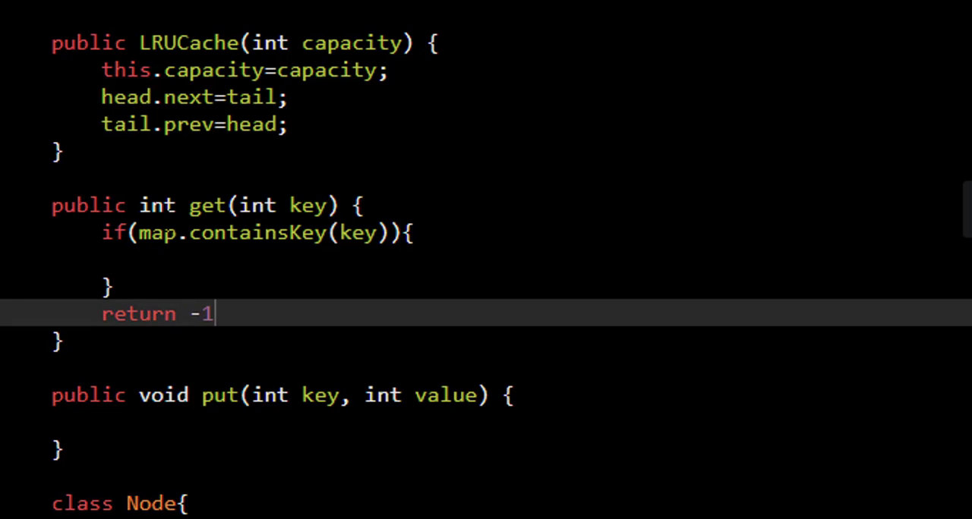
type(";")
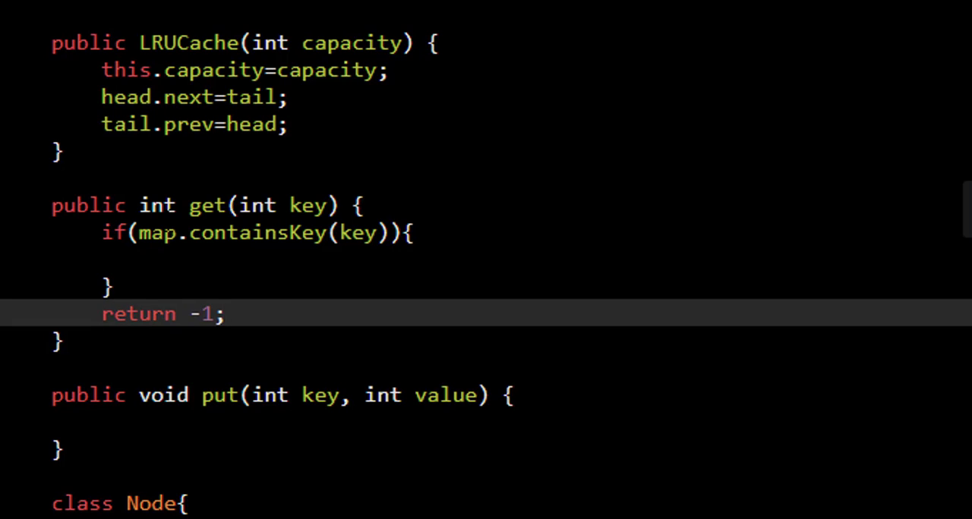
Inside the if block, fetch Node data=map.get(key) and return data.value
left_click(155, 259)
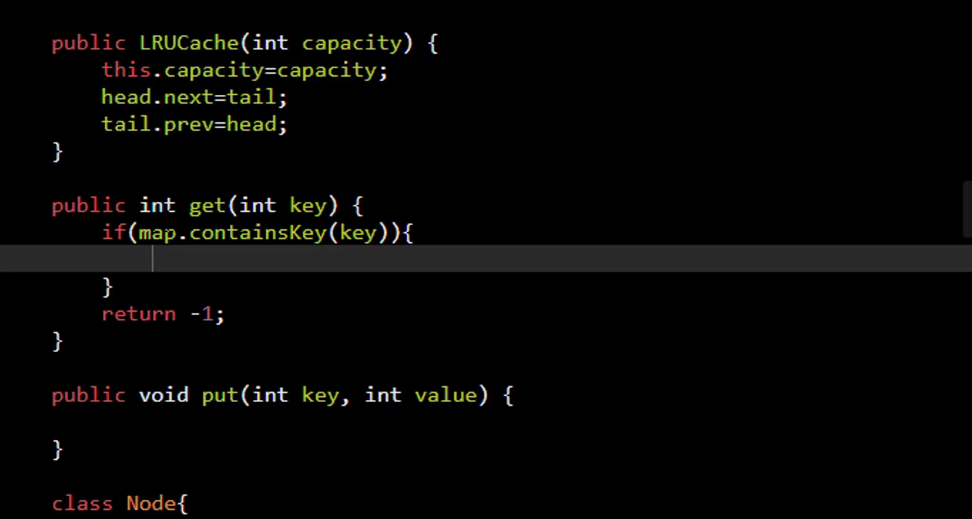
type("Node")
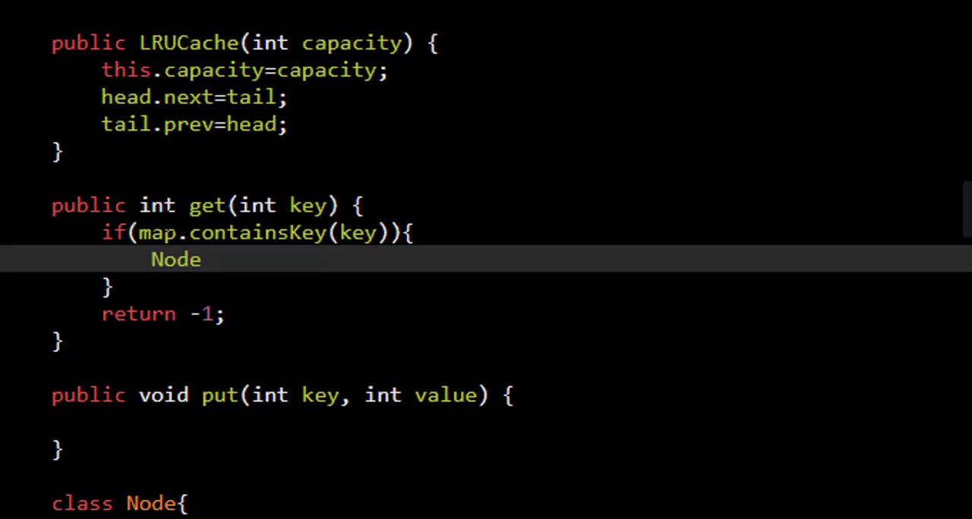
type("data=")
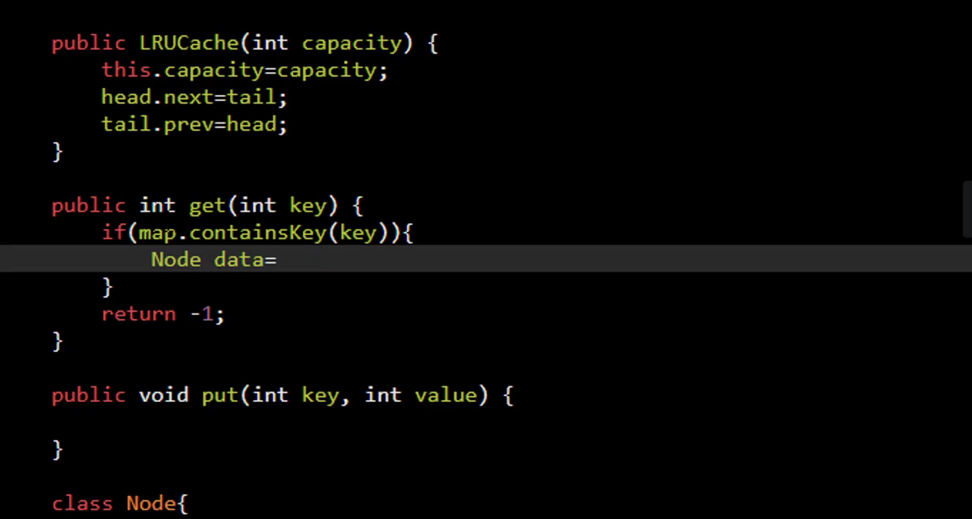
type("map.get(key);")
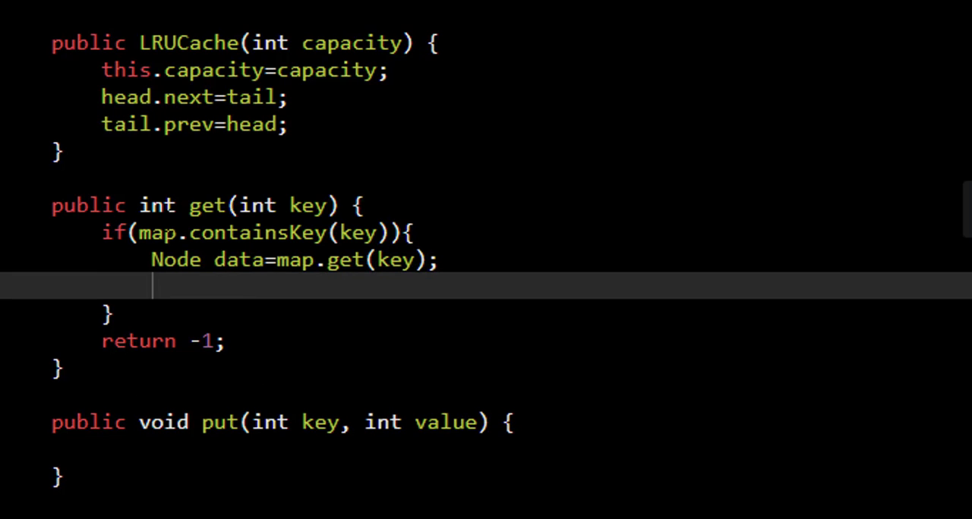
type("return")
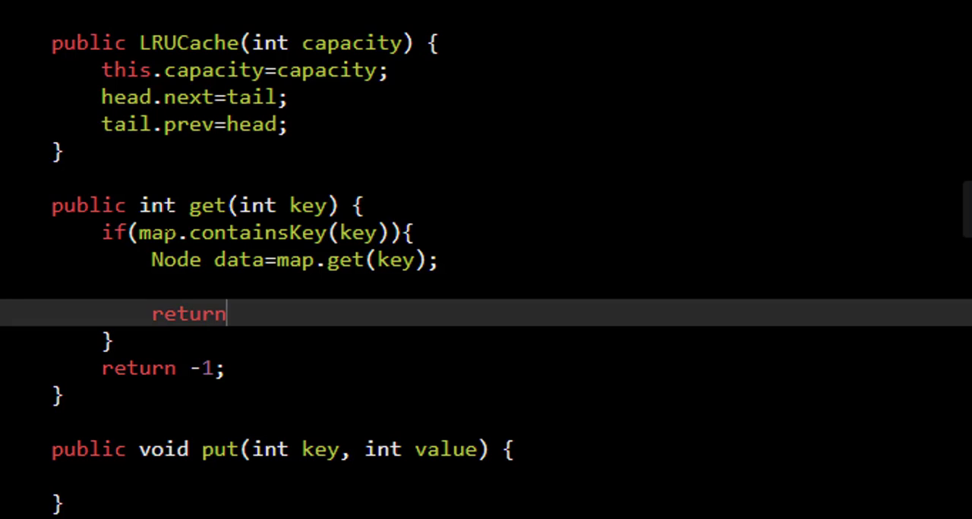
type("data.value;")
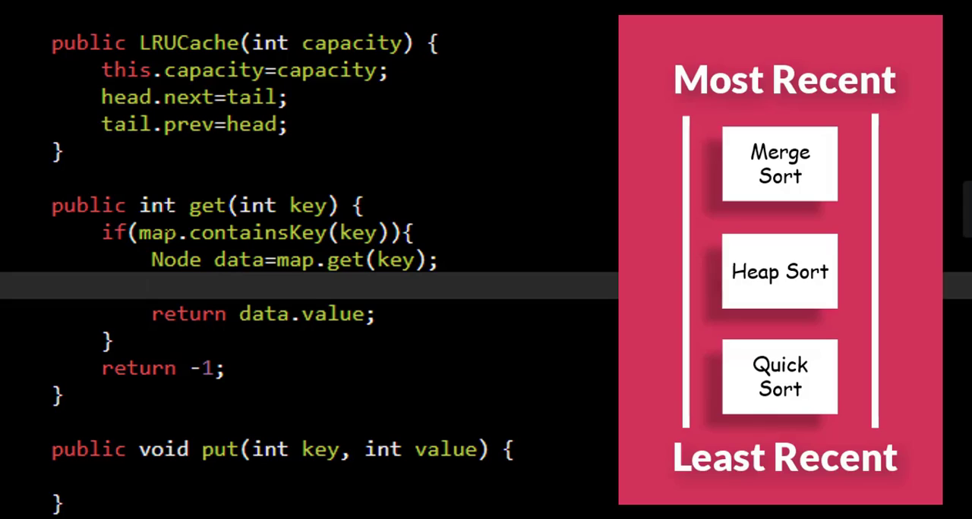
Add the 'move data to the top' and 'remove the node' comments, then call remove(node) and insert(node)
type("//move data to the top")
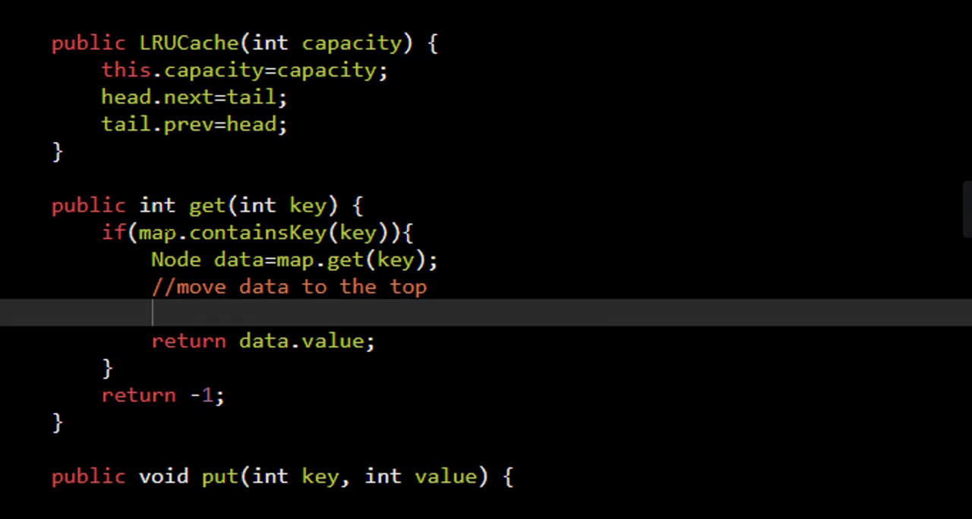
type("//remove the node")
type("//insert it")
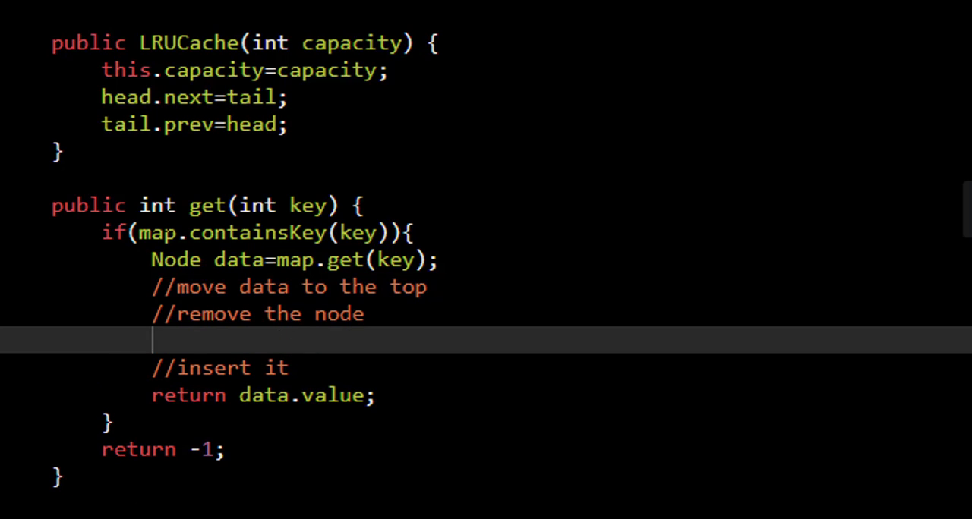
type("remove")
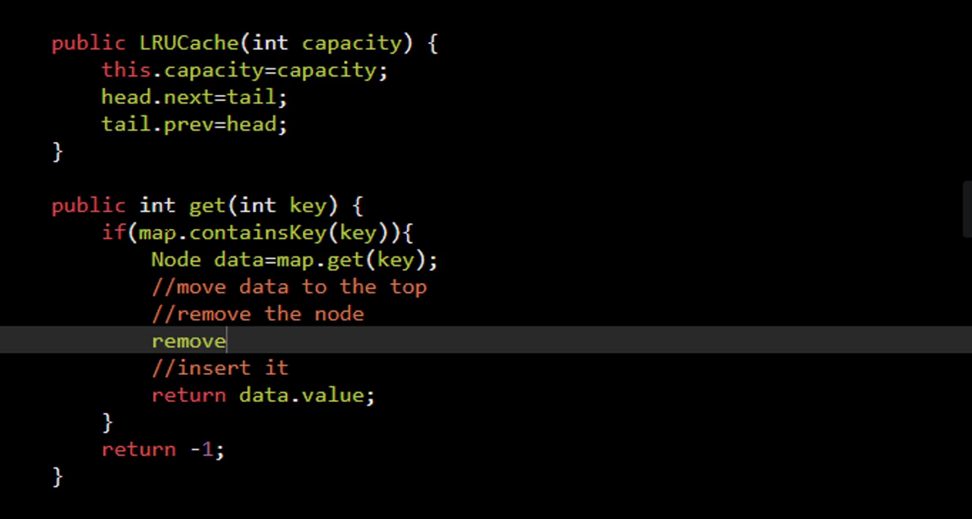
type("()")
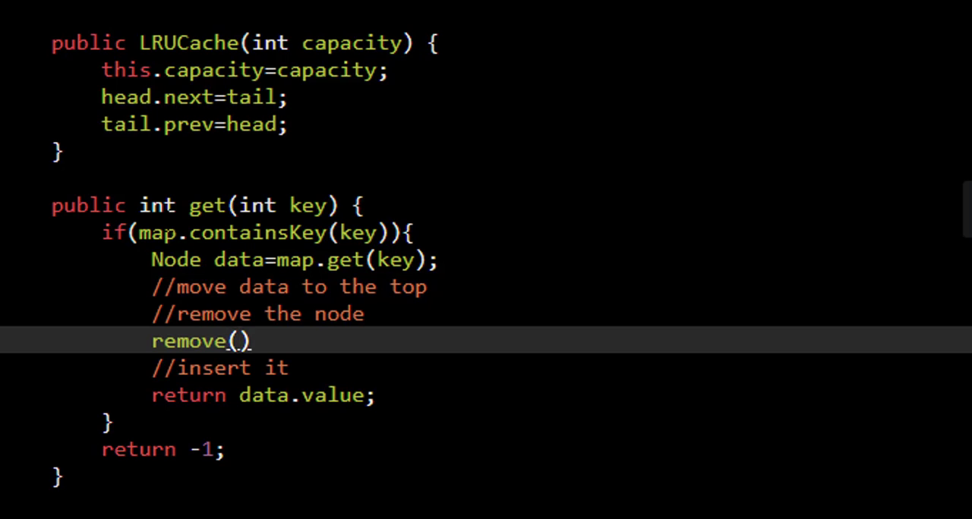
type("node);")
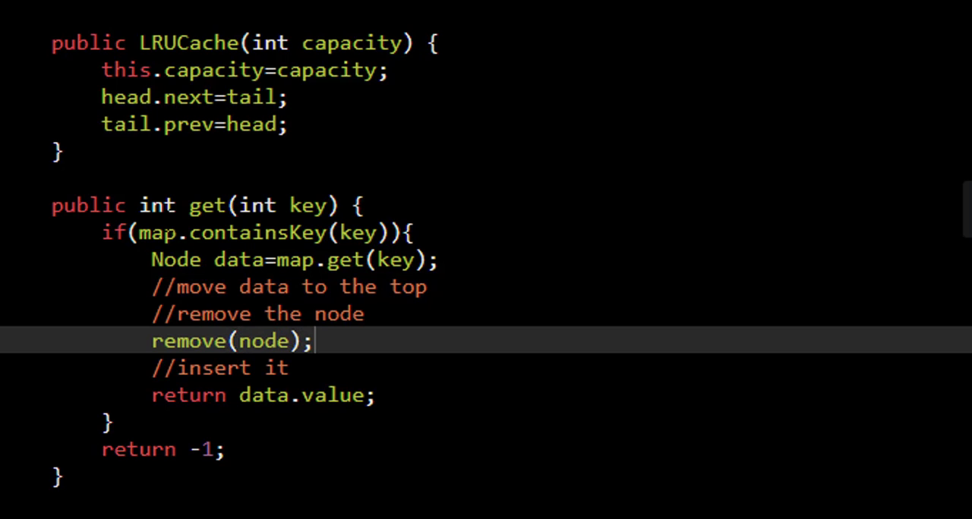
type("i")
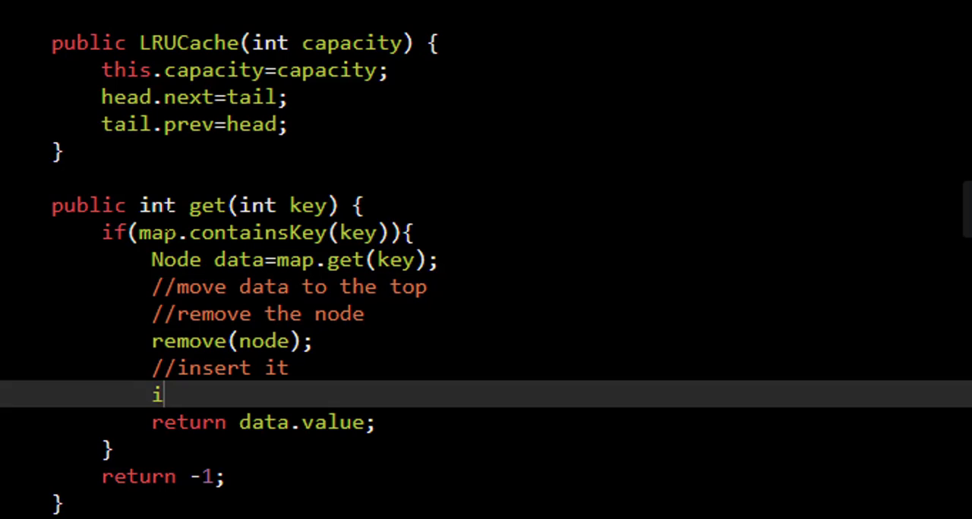
type("nsert(node);")
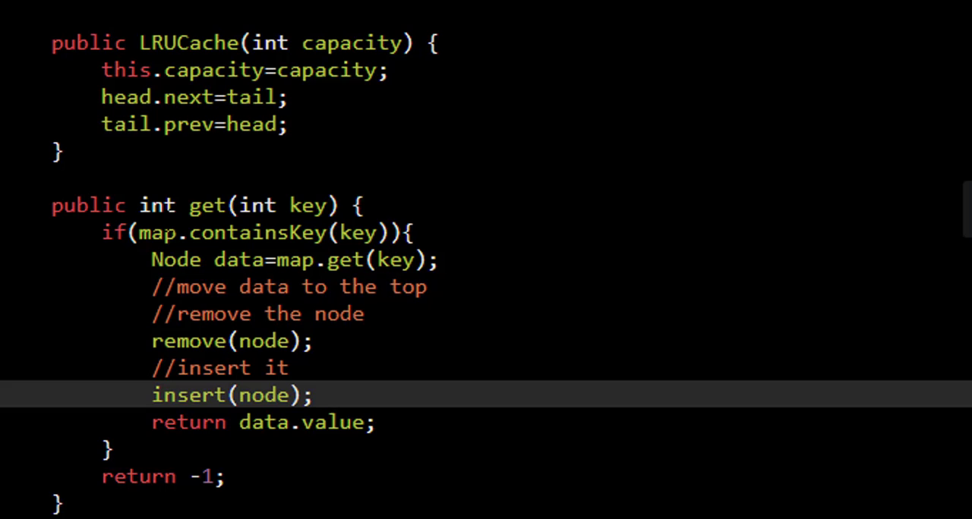
scroll("down", 3)
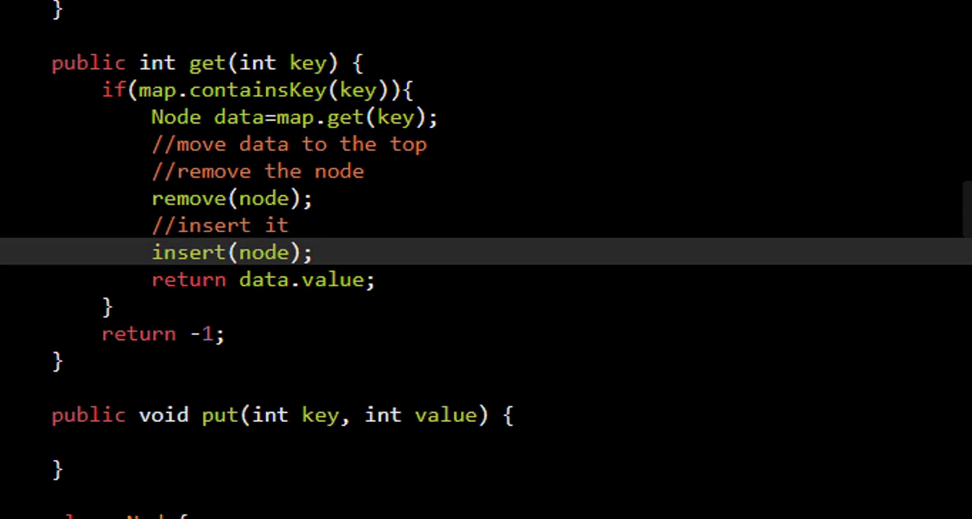
In put, add the comment 'if val present we move it to top'
left_click(261, 442)
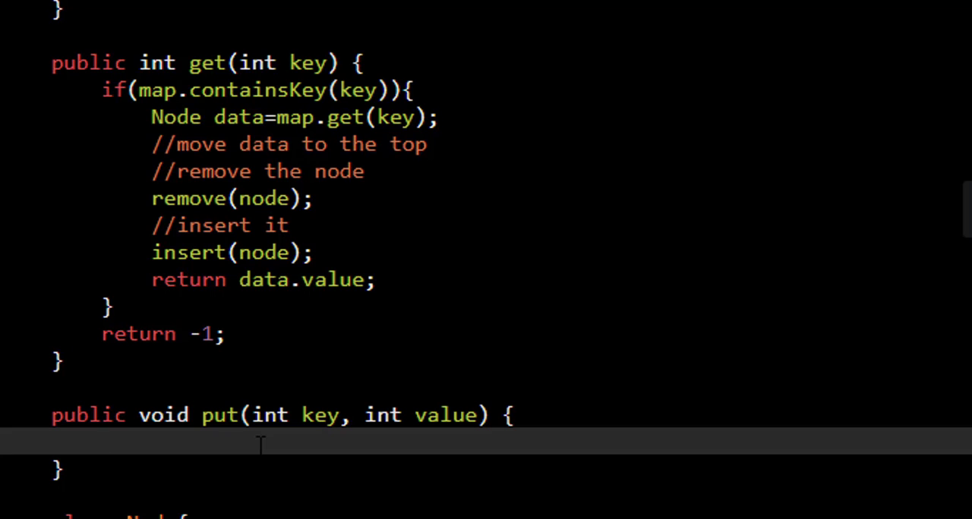
scroll("down", 3)
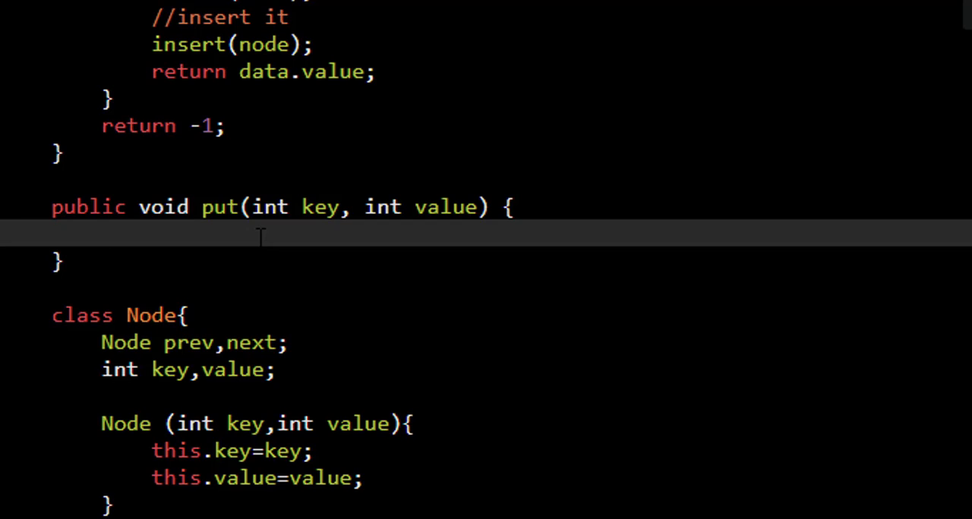
type("//if value is already")
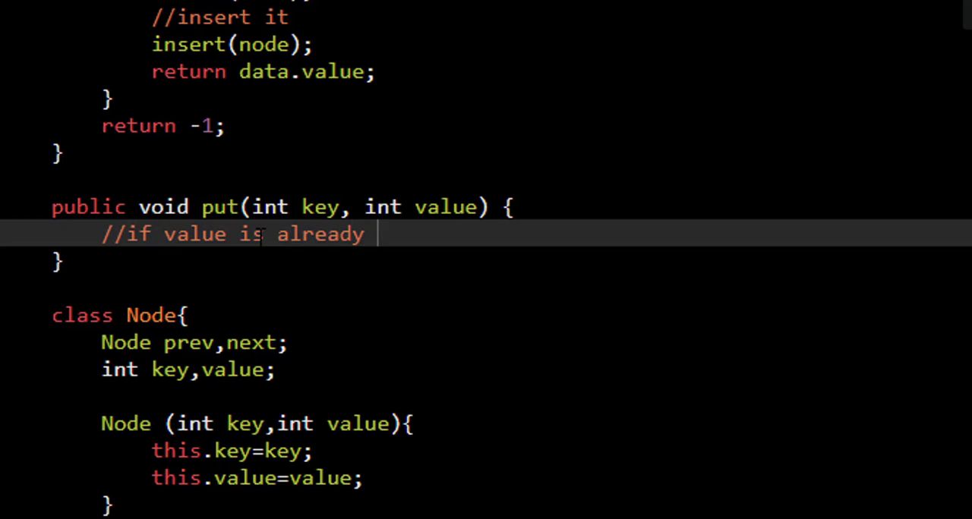
type("present we move it to")
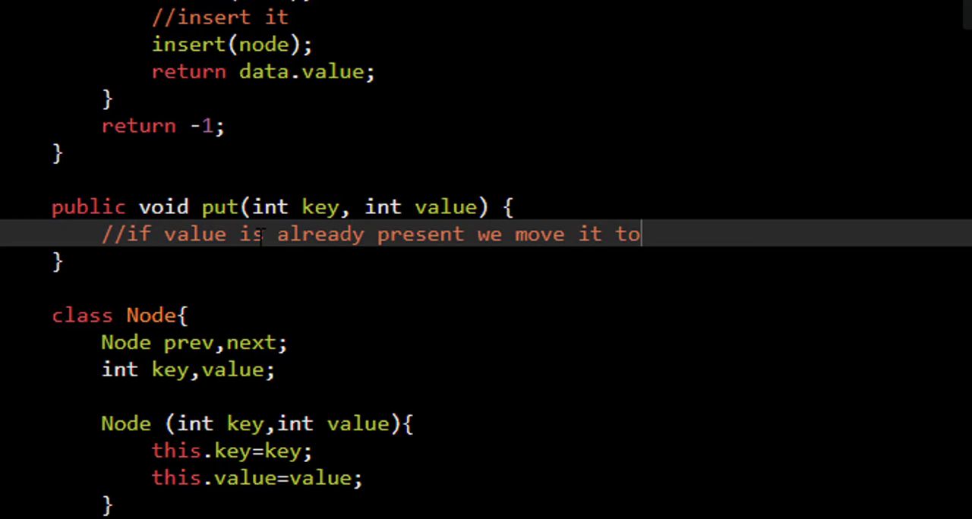
type("top")
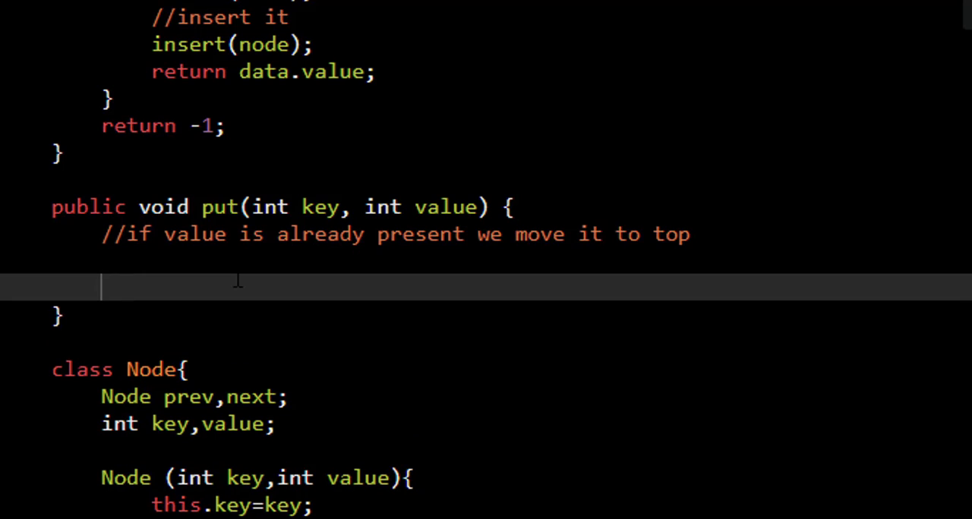
Add the comments 'if cache is full' and 'tail.prev --> least recently used'
type("//if")
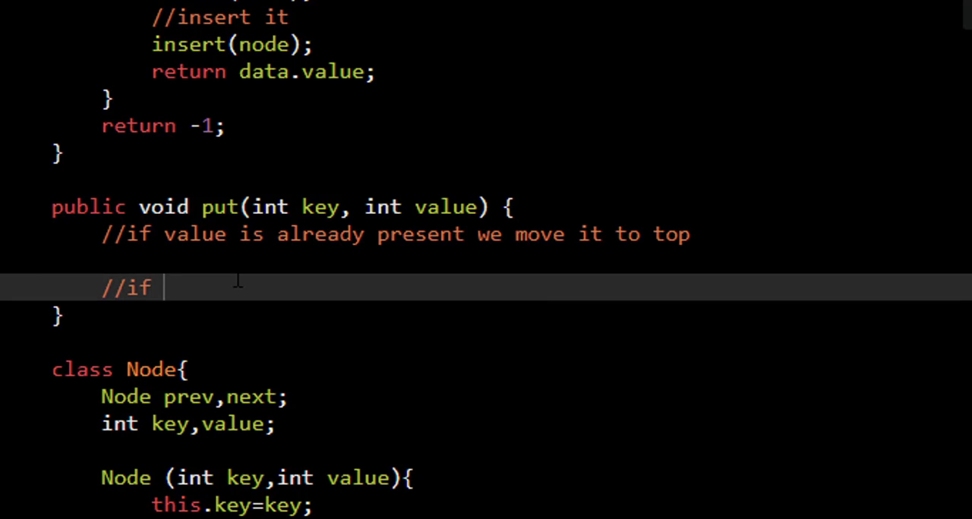
type("cache is full")
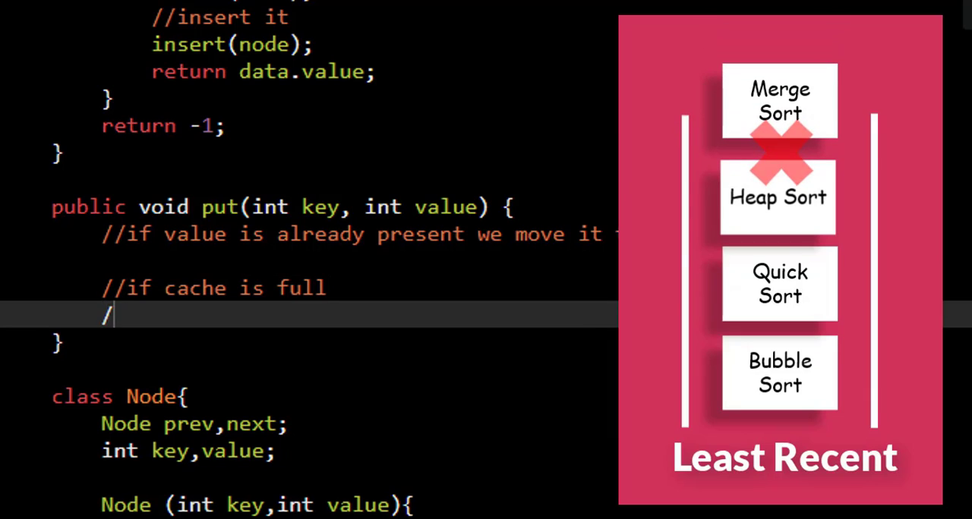
type("/tail.prev -->")
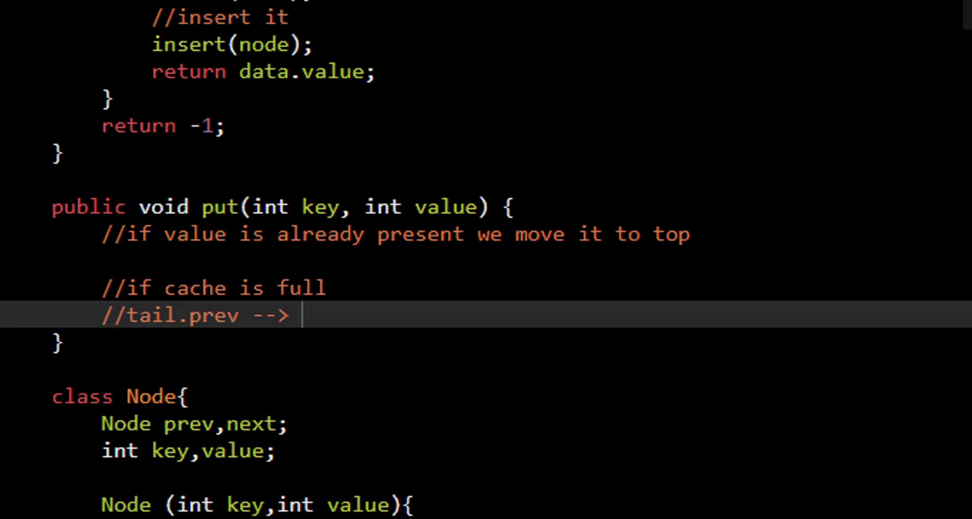
type("least recent")
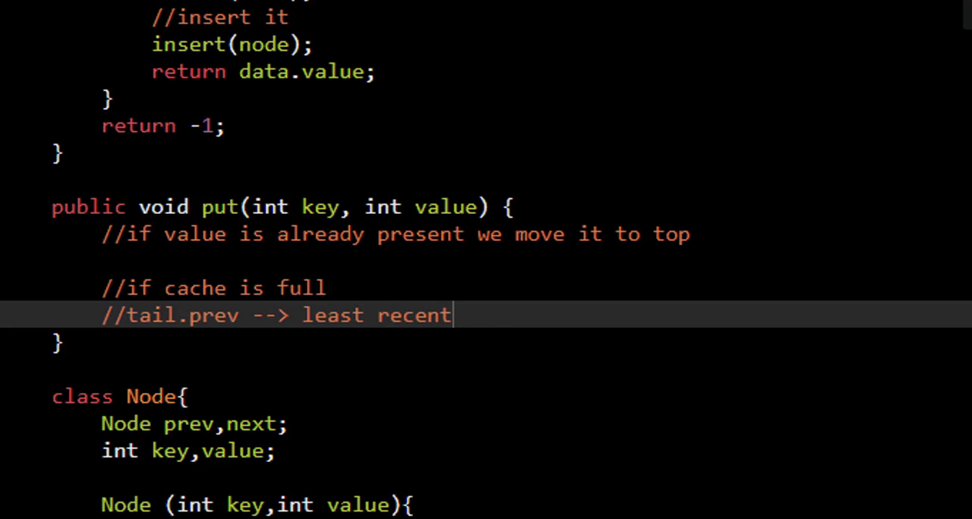
type("ly used")
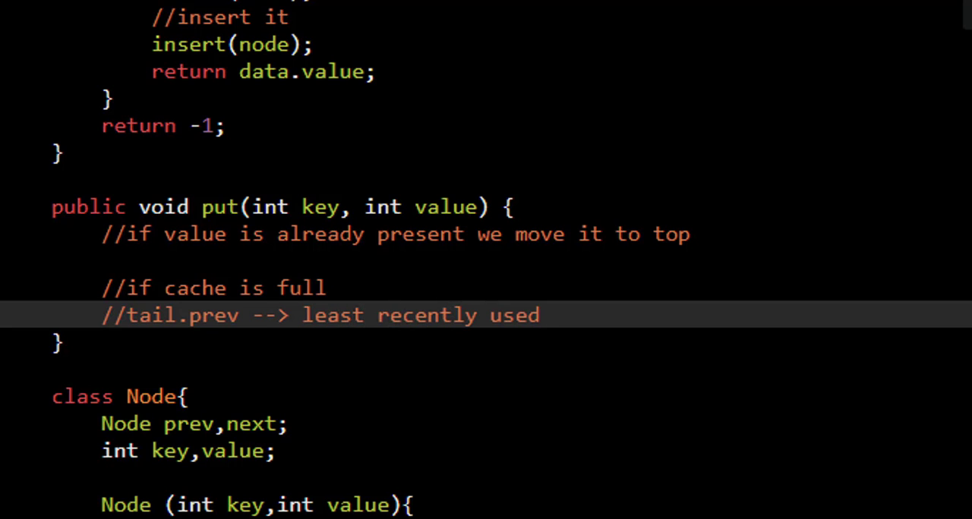
Under the first put comment, add if(map.containsKey(key)) calling remove(map.get(key))
left_click(212, 261)
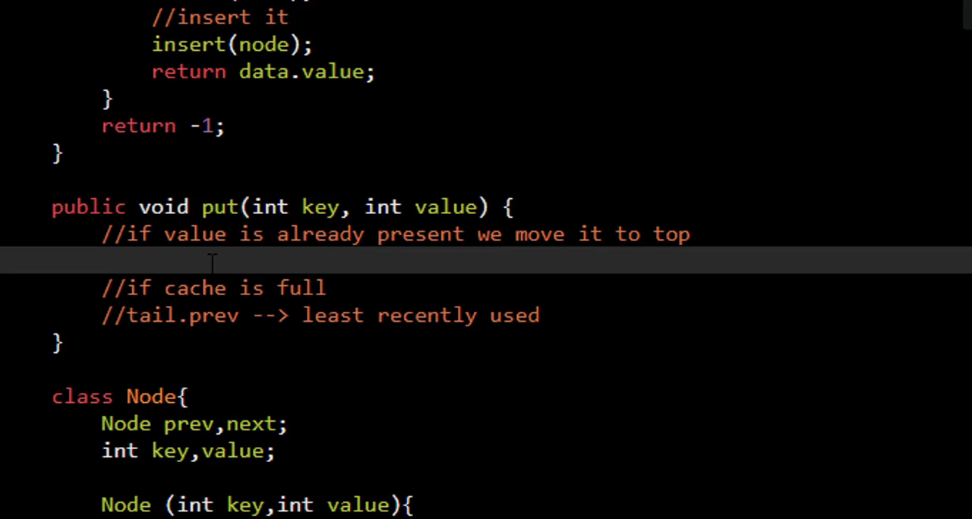
type("if(m")
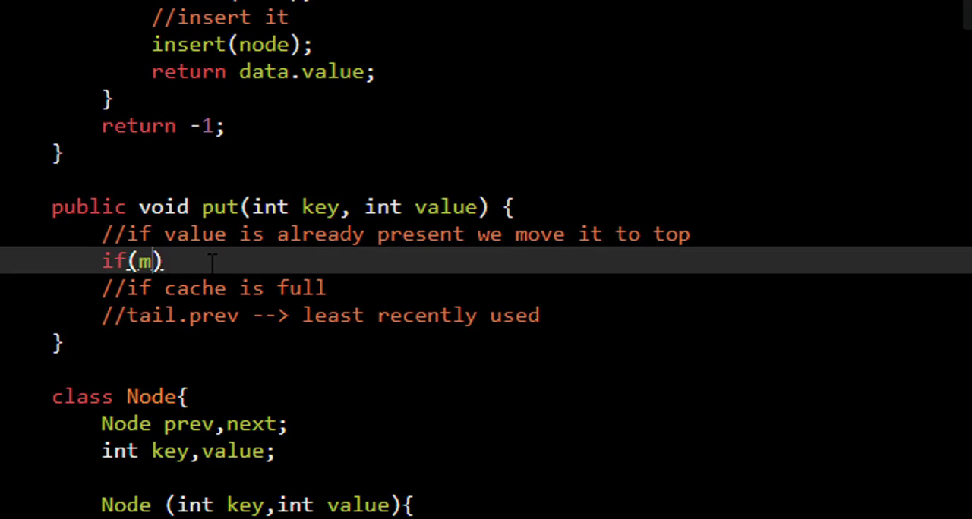
type("ap.containsKey(key")
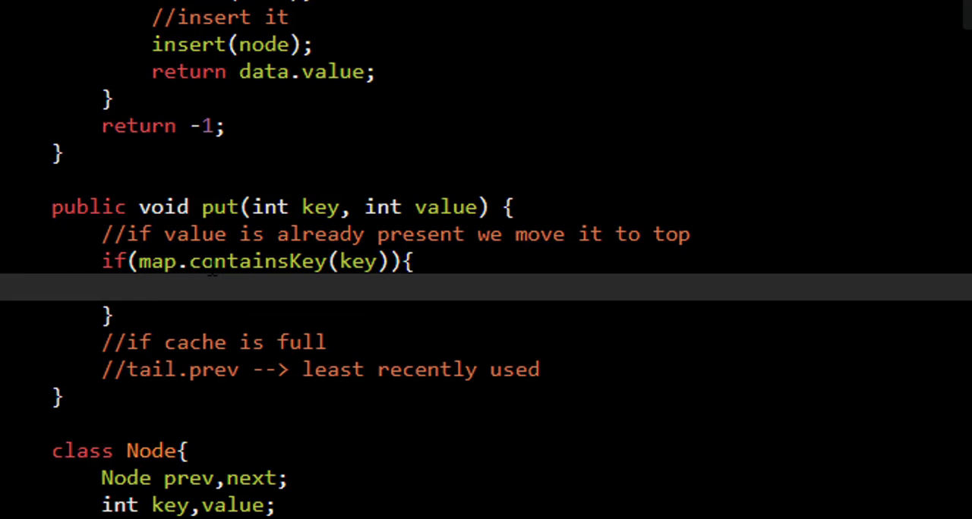
type("remove")
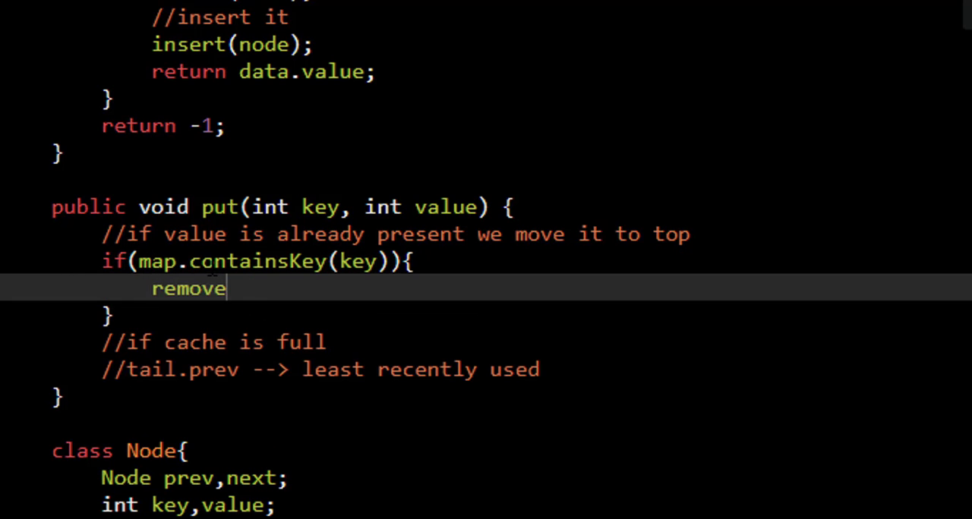
type("()")
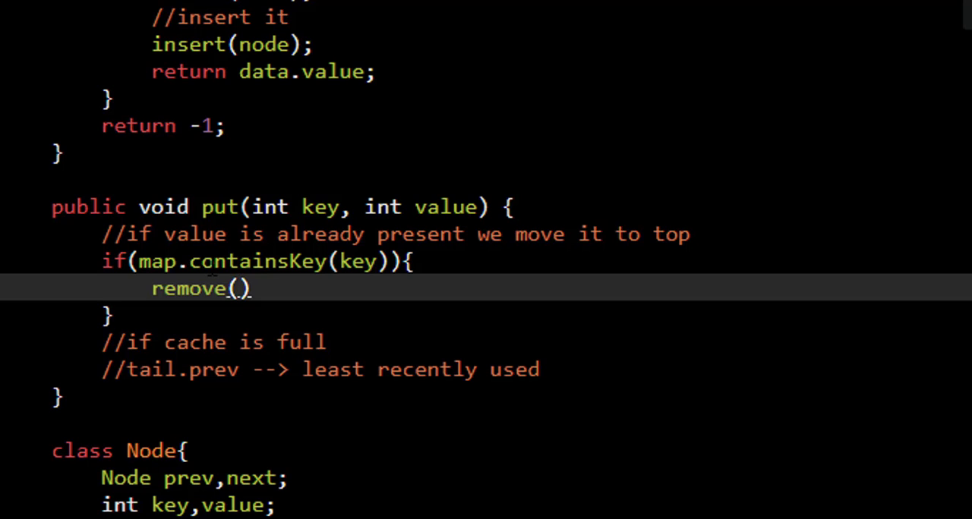
type("map.get(key)")
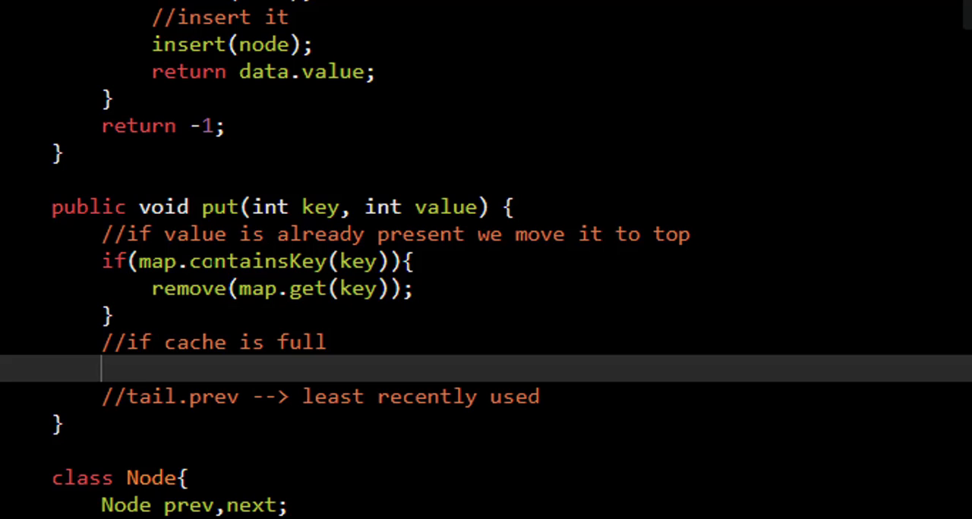
Add if(capacity == map.size()) that calls remove(tail.prev)
type("if(")
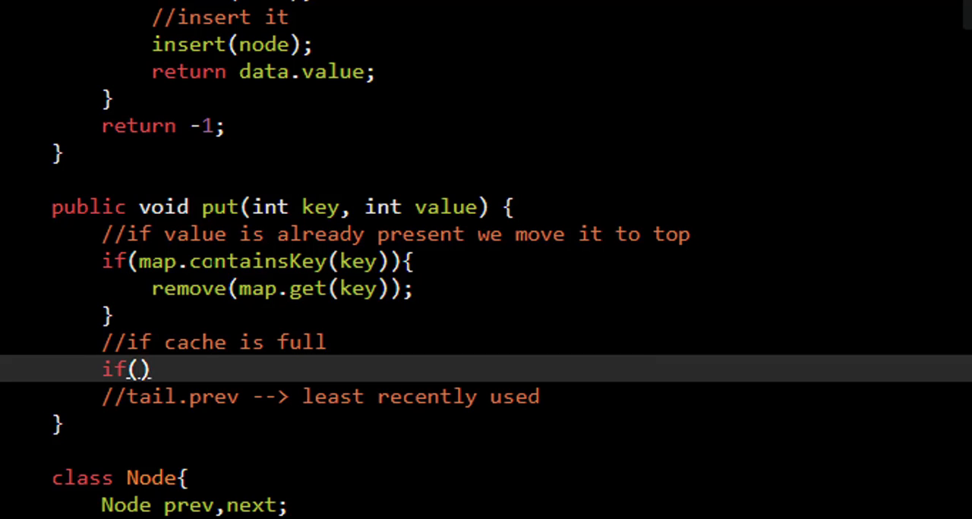
type("capac")
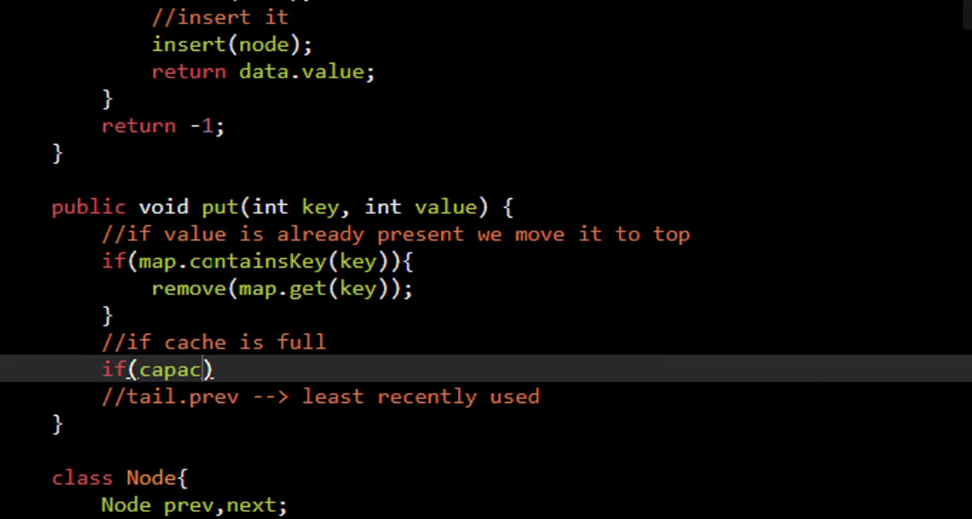
type("ity")
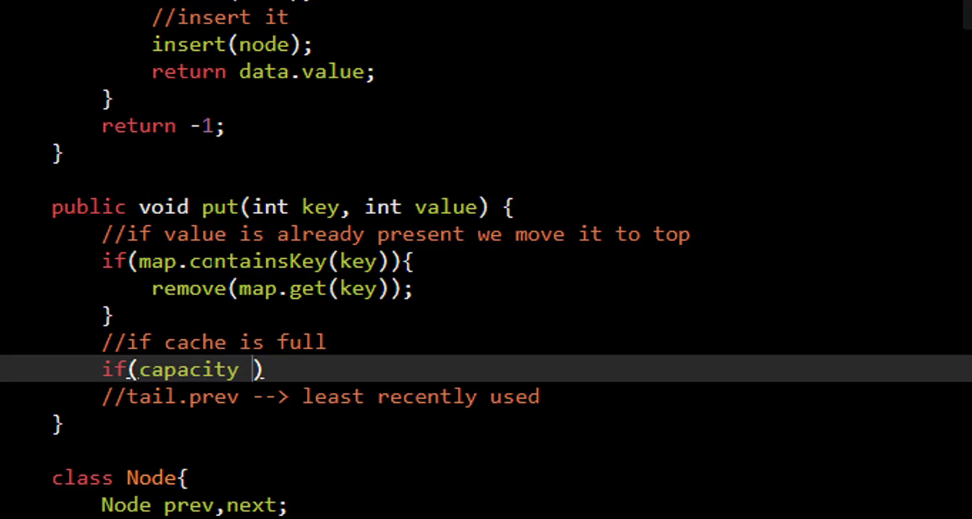
type("== map.")
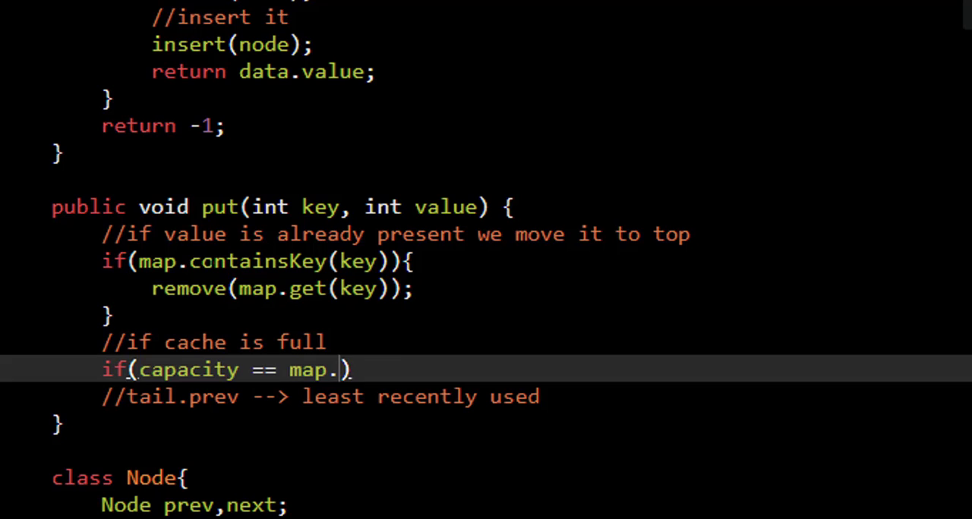
type("size()")
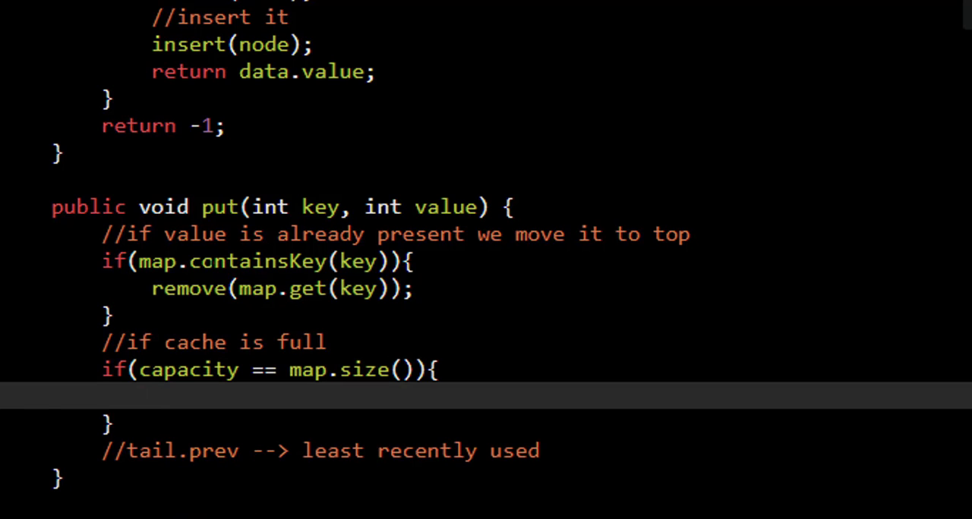
type("re")
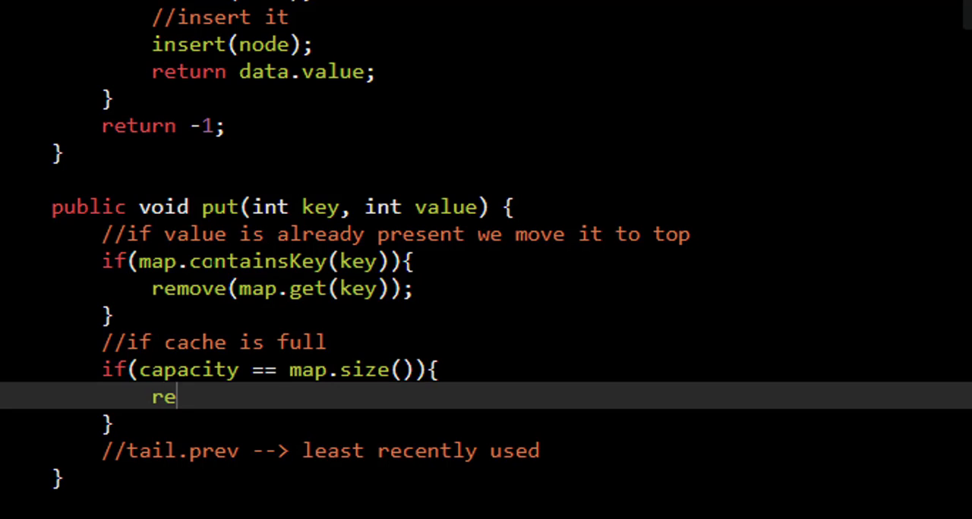
type("move()")
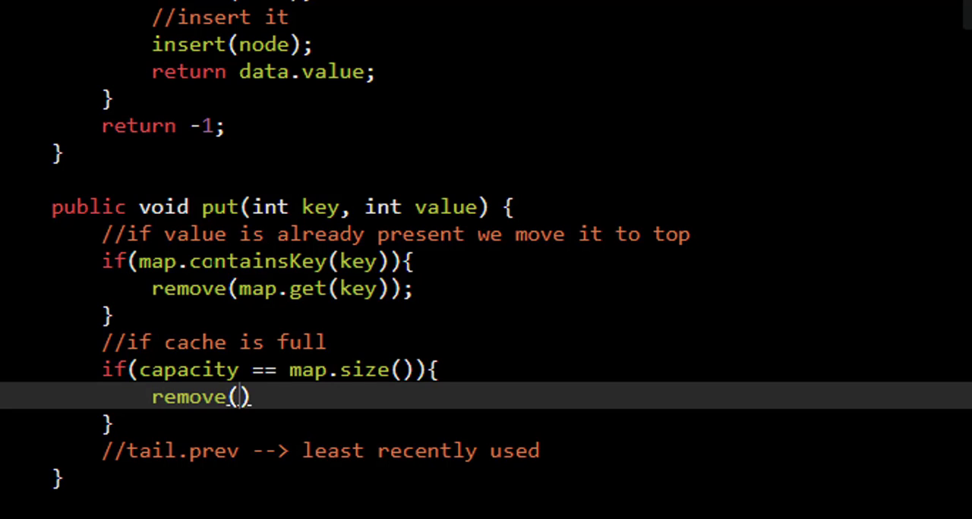
type("tail.p")
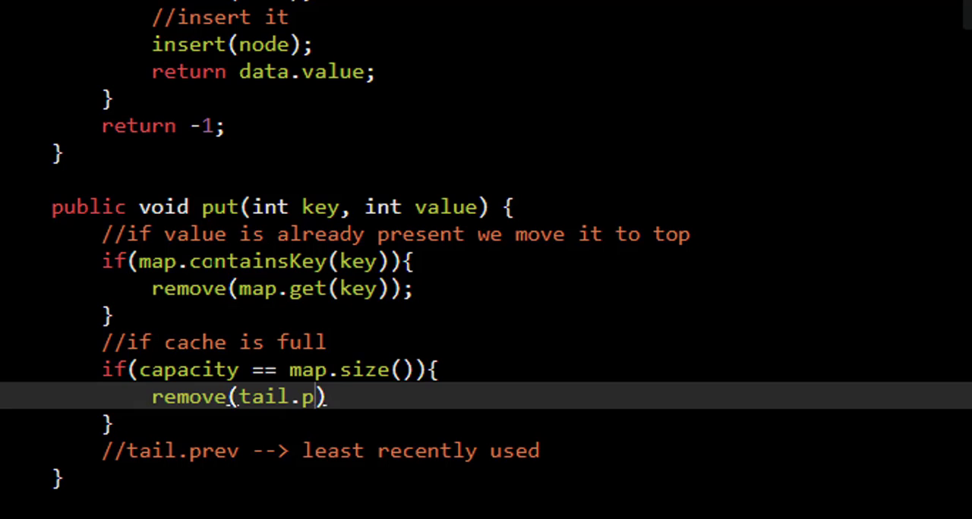
type("rev);")
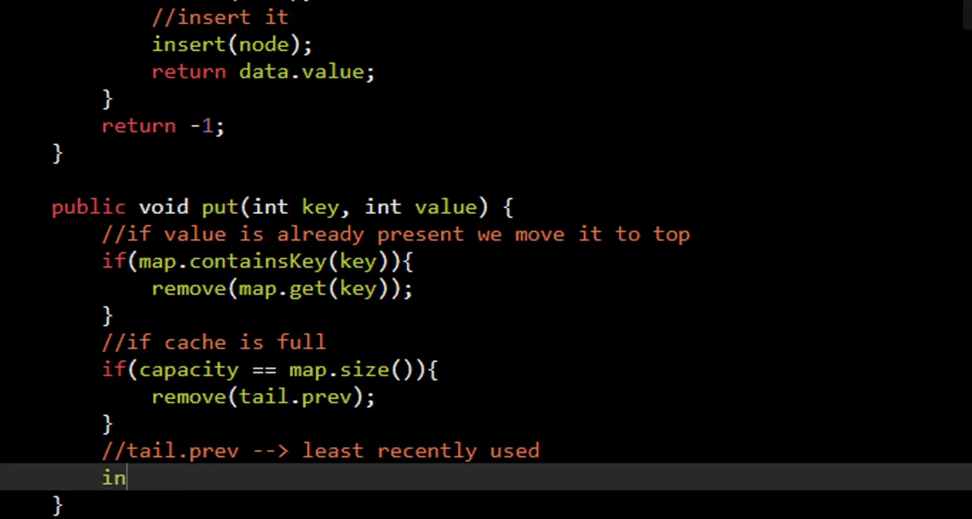
Finish put with insert(new Node(key,value))
type("sert()")
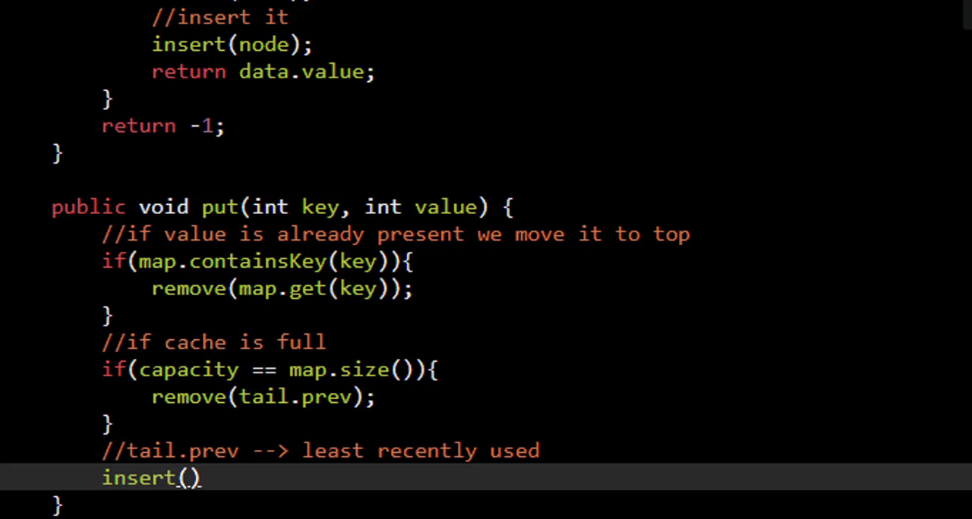
type("new Node (key,")
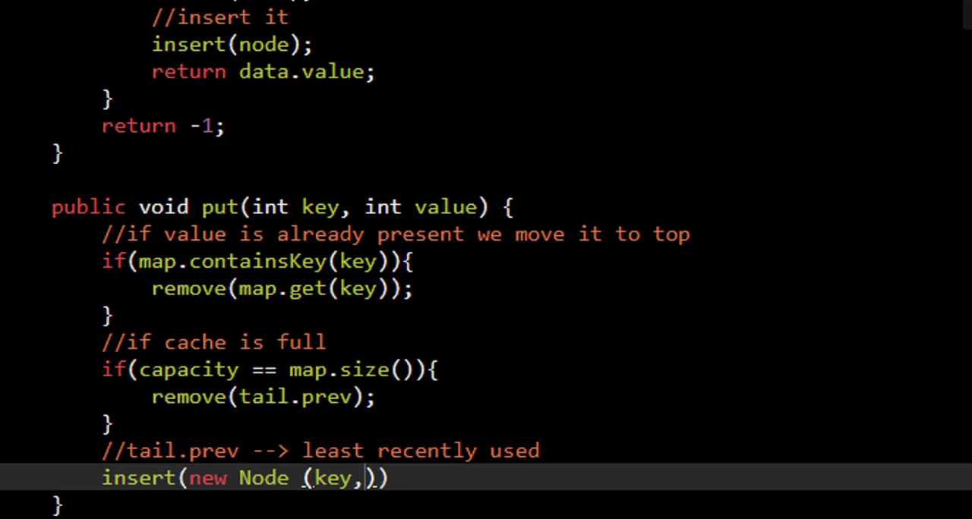
type("value)")
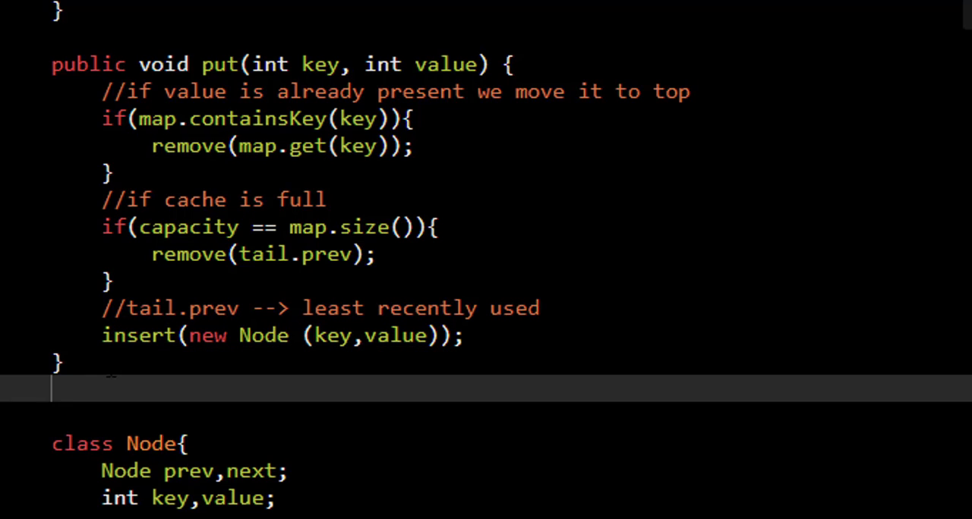
type("v")
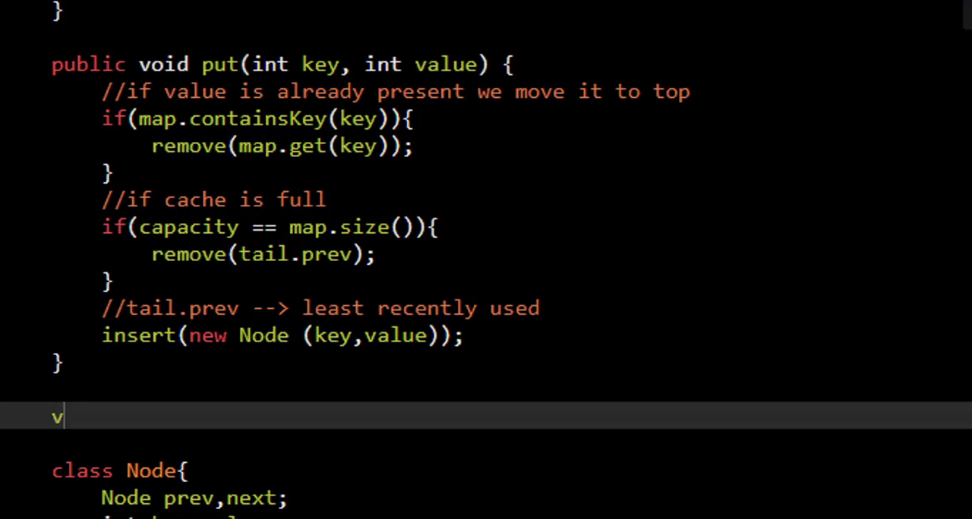
Declare a void remove(Node node) helper below put
type("oid remov")
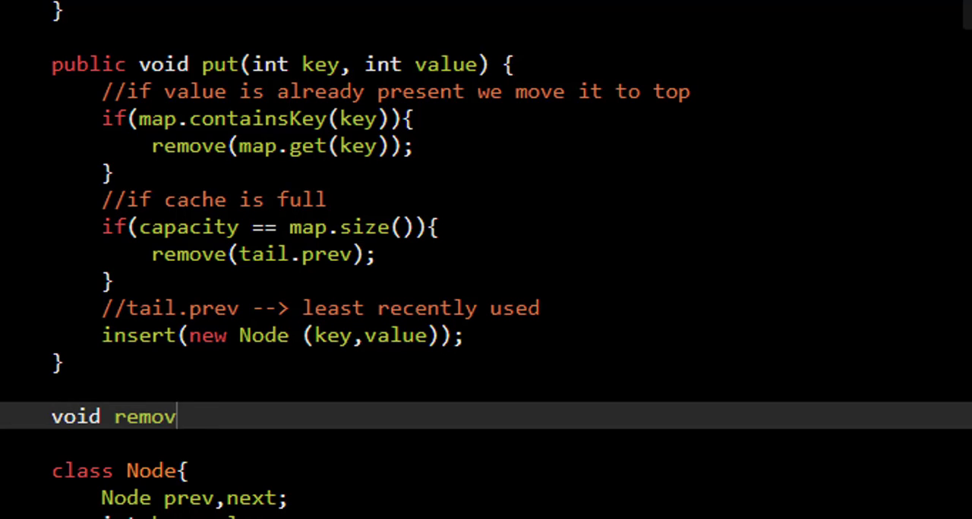
type("e()")
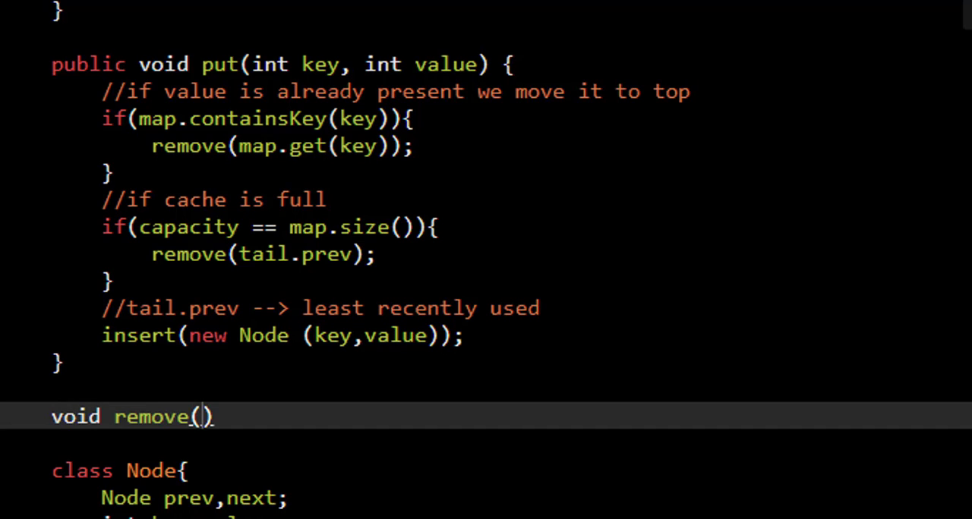
type("Node node")
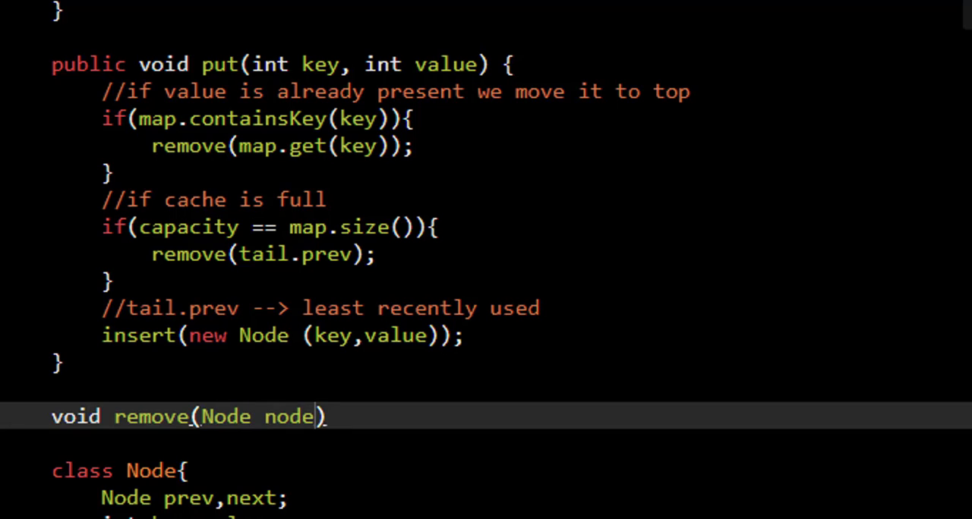
type("{")
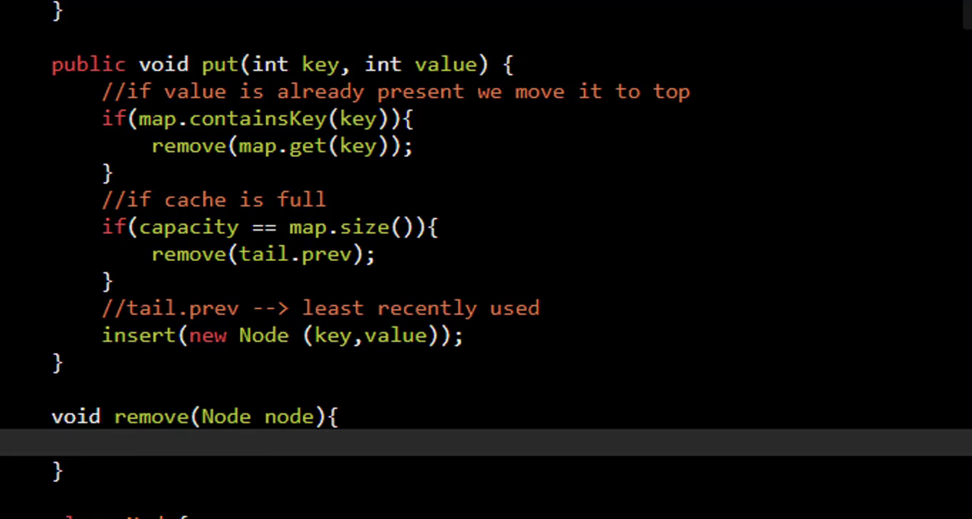
scroll("down", 3)
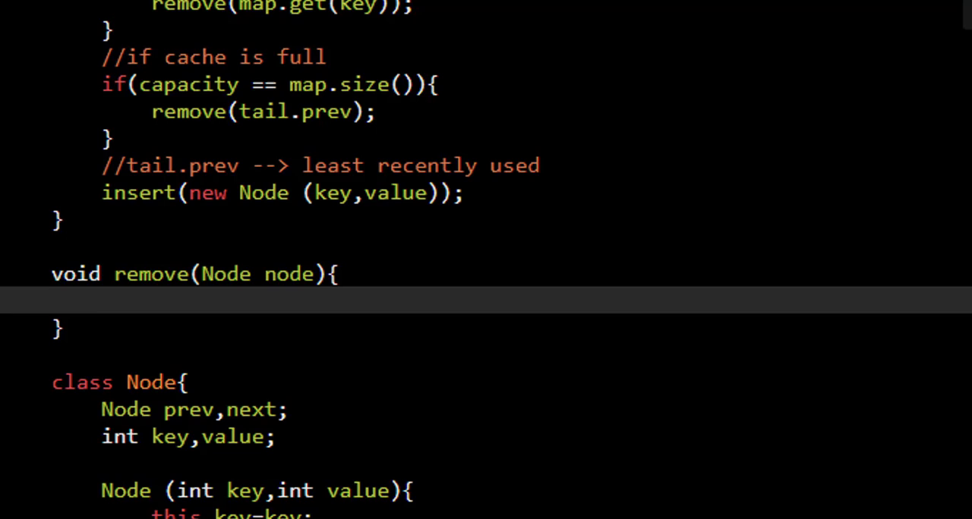
In remove, call map.remove(node) and set node.prev.next=node.next
type("m")
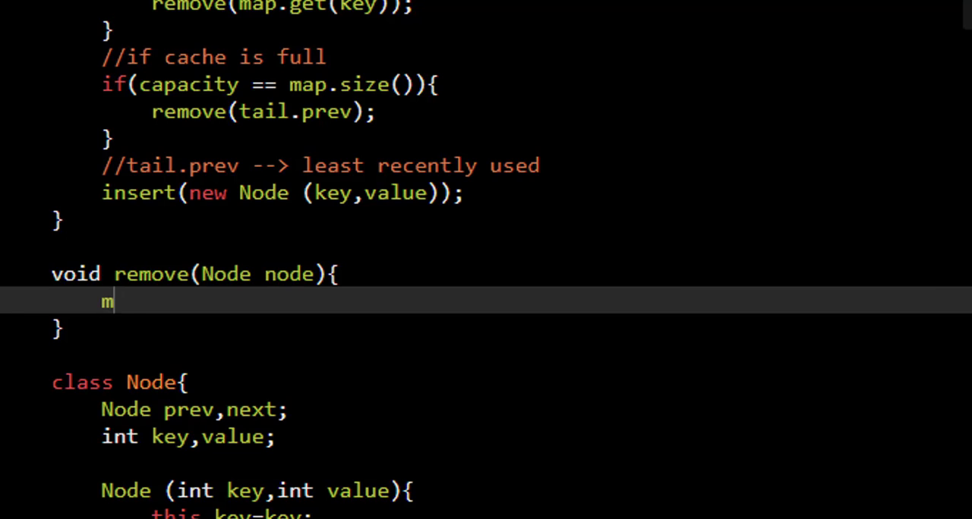
type("ap.r")
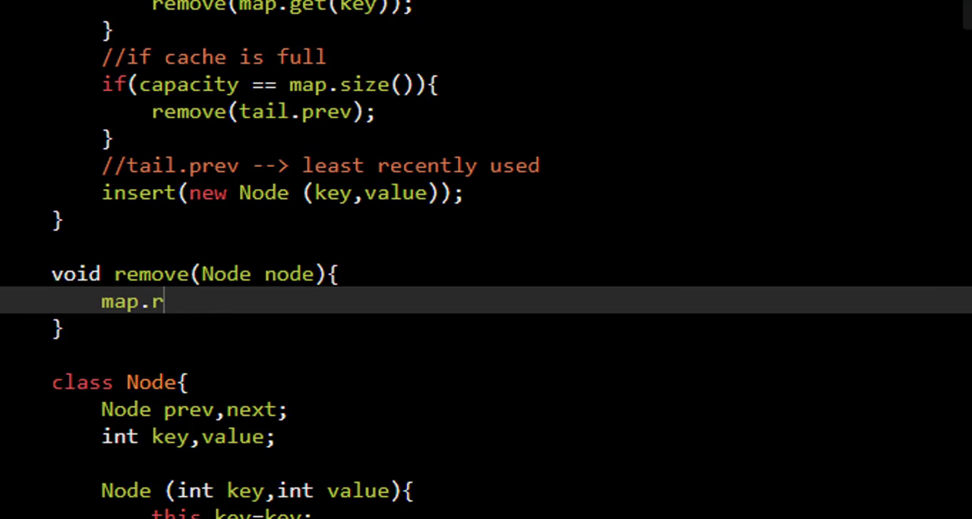
type("emove(node)")
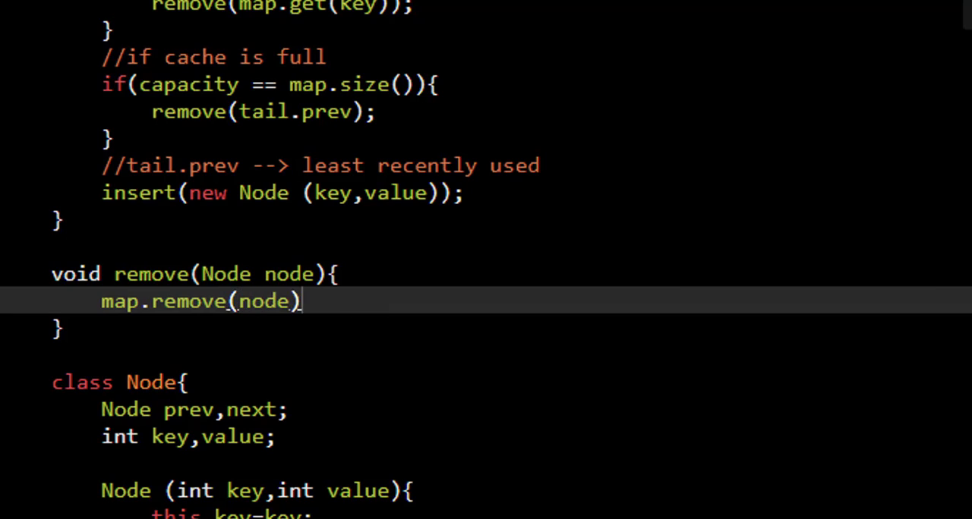
key("Enter")
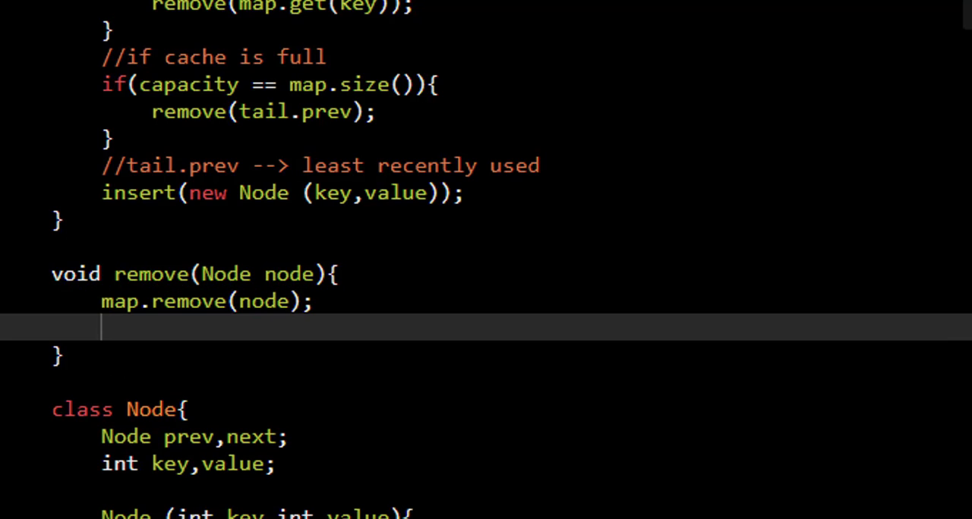
type("node.")
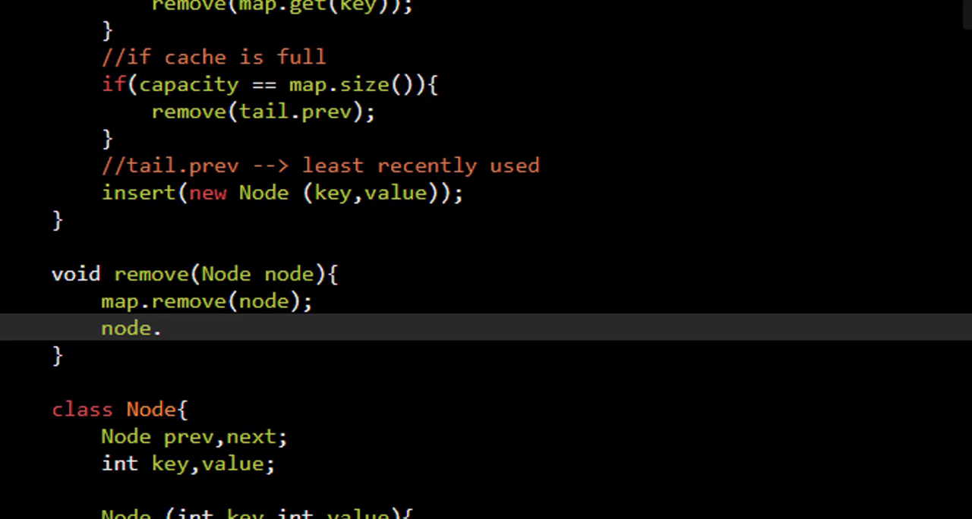
left_click(161, 328)
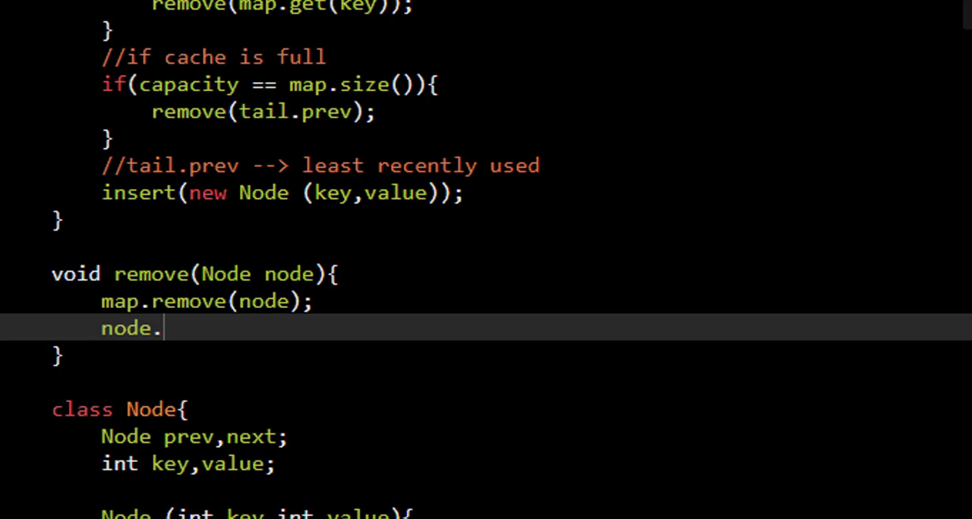
type("prev.next=node.next;")
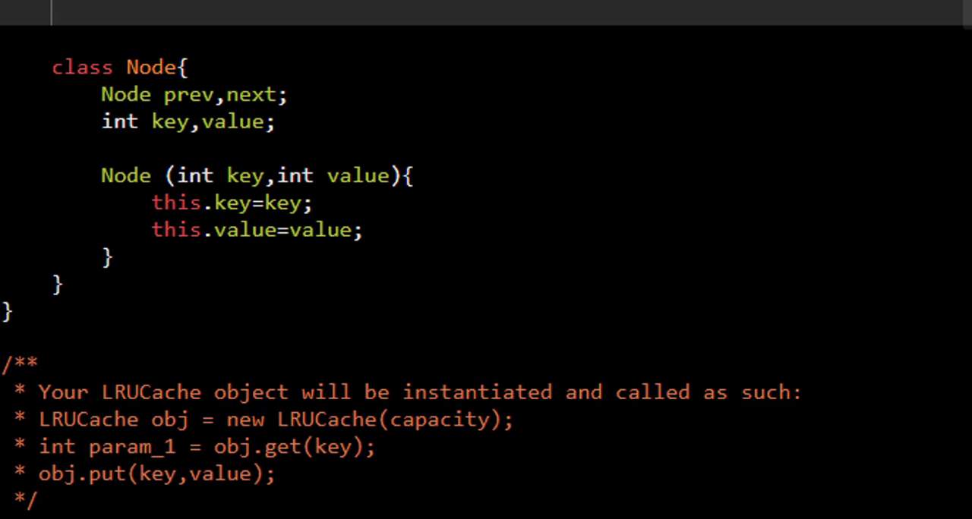
Declare void insert(Node node) and add map.put(node.key, node)
type("void inse")
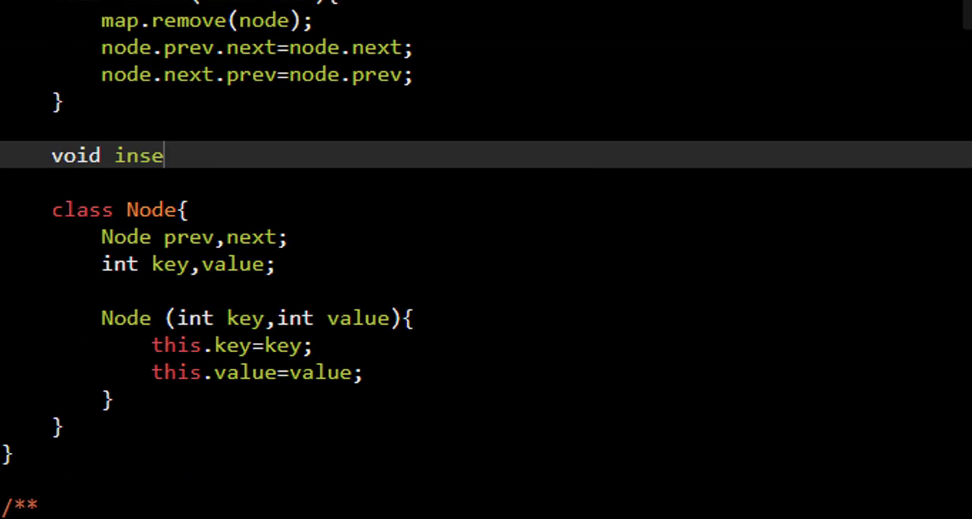
type("rt(Node node){")
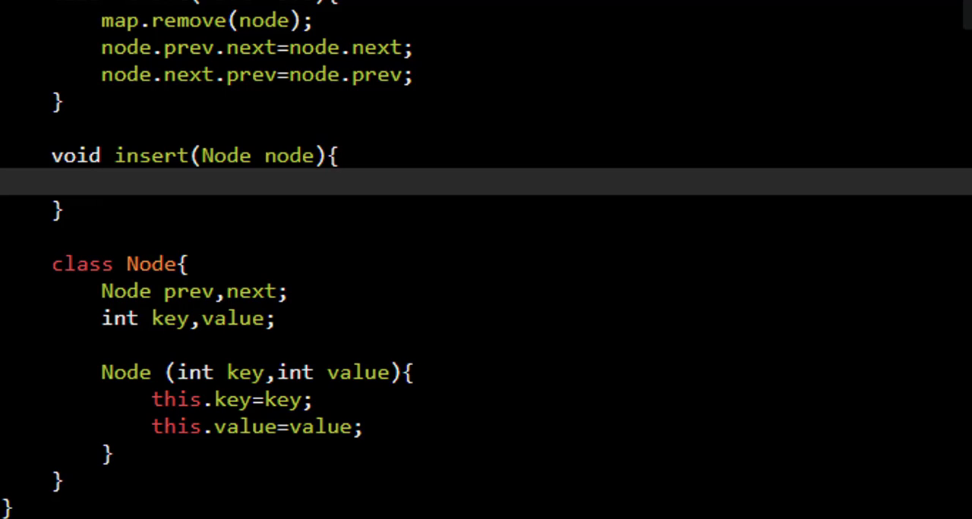
type("m")
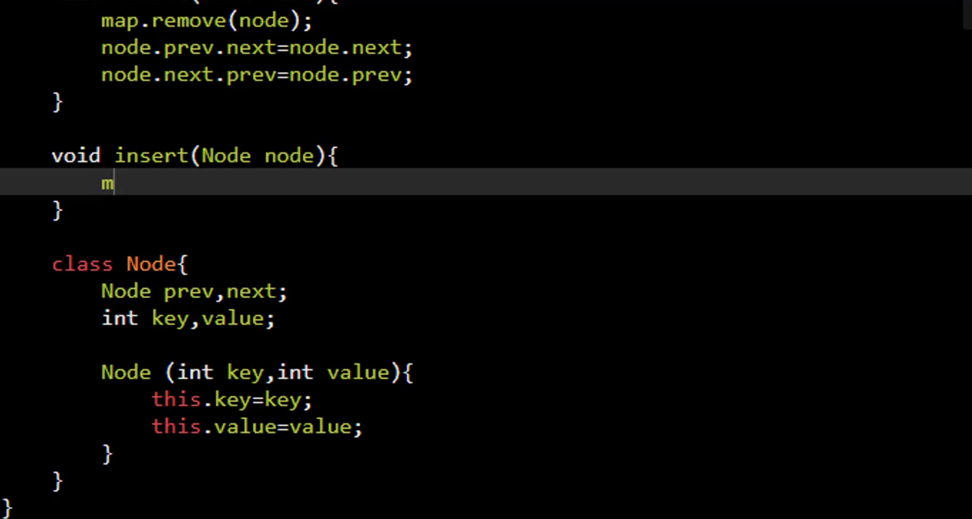
type("ap.put()")
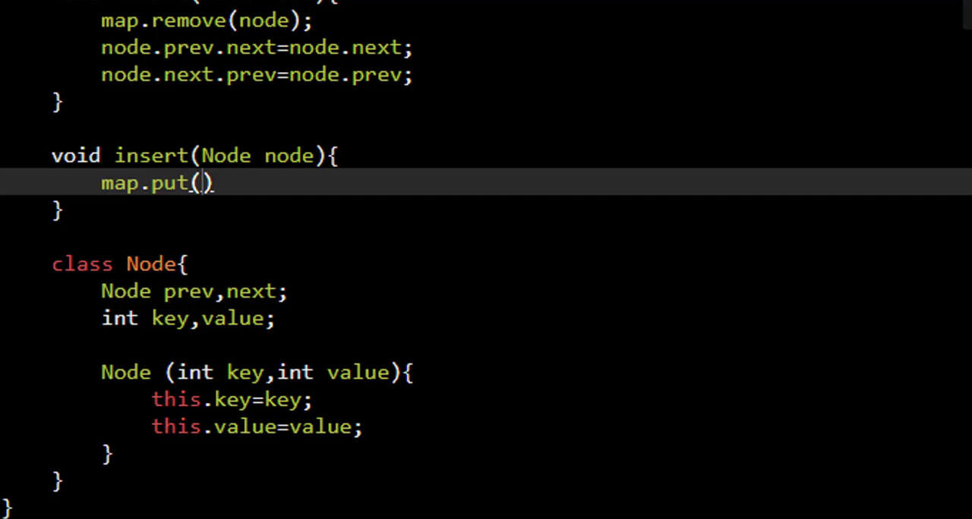
type("node.")
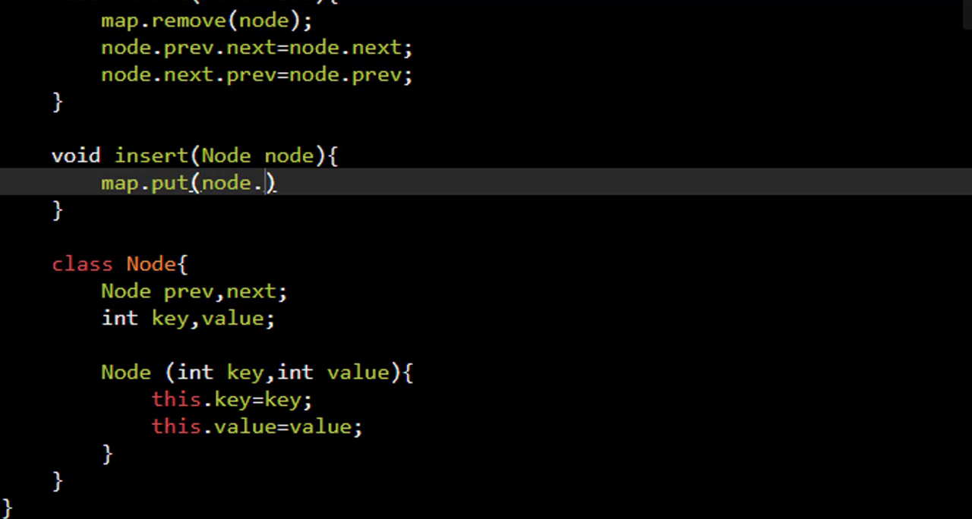
type("key,")
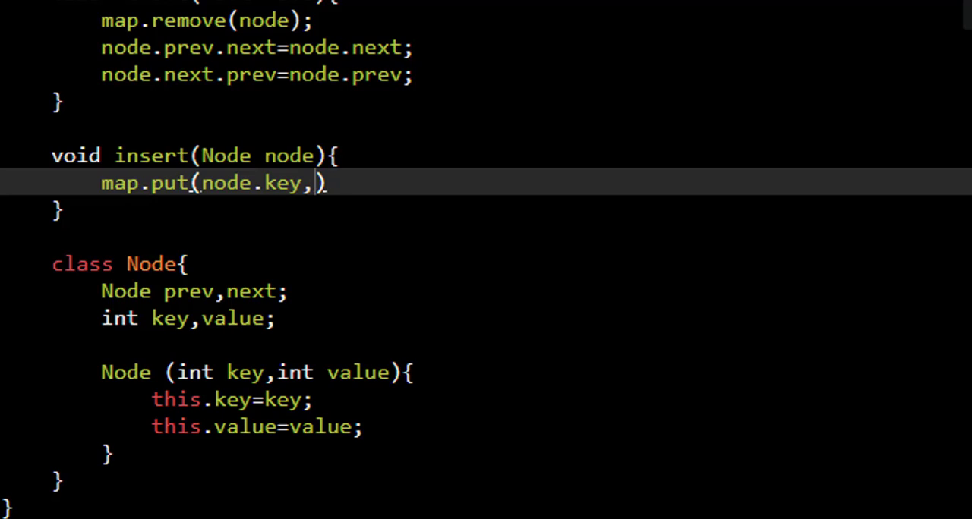
type("node")
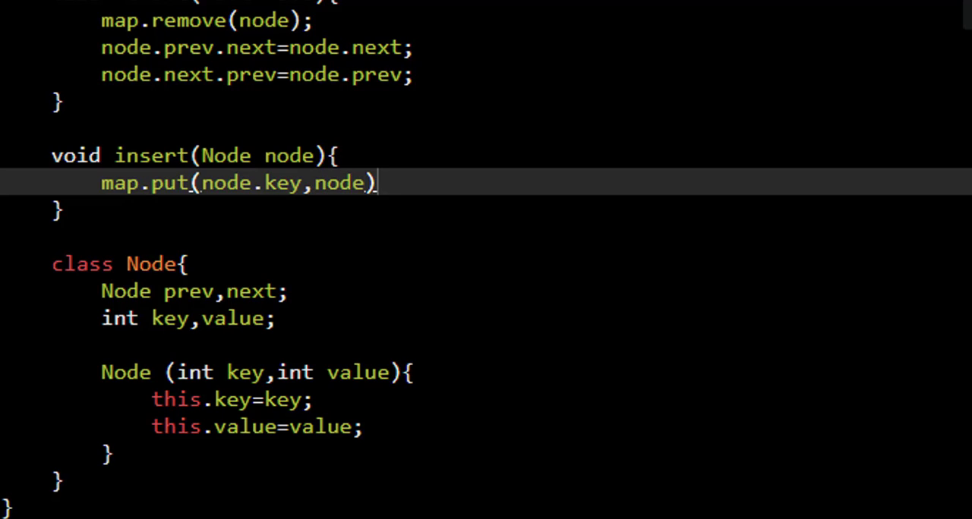
type(";")
key("Enter")
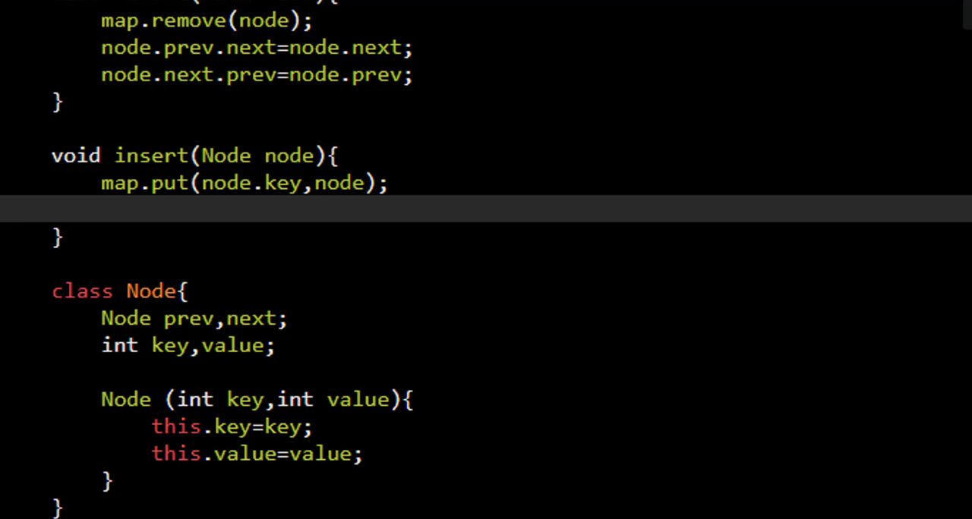
Save head.next as headNext, then set head.next=node and node.prev=head
left_click(100, 211)
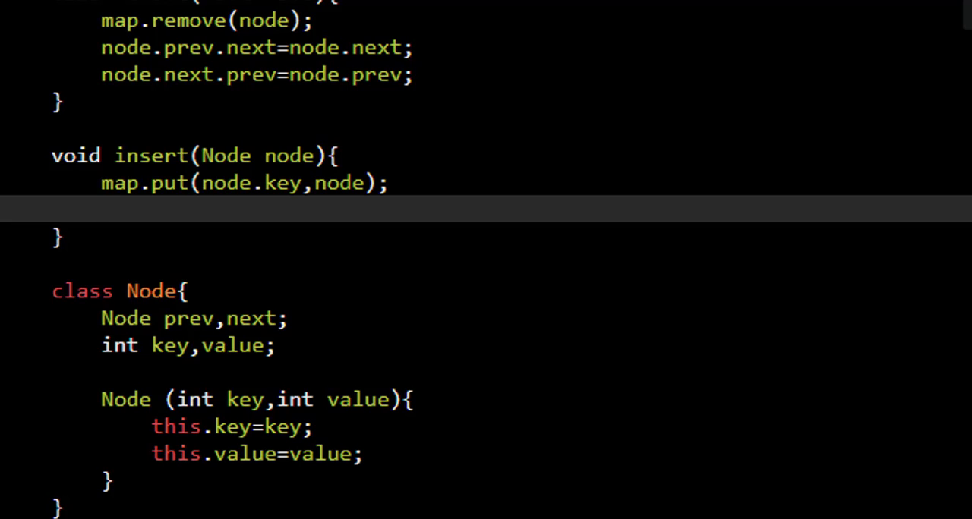
type("Node headNex")
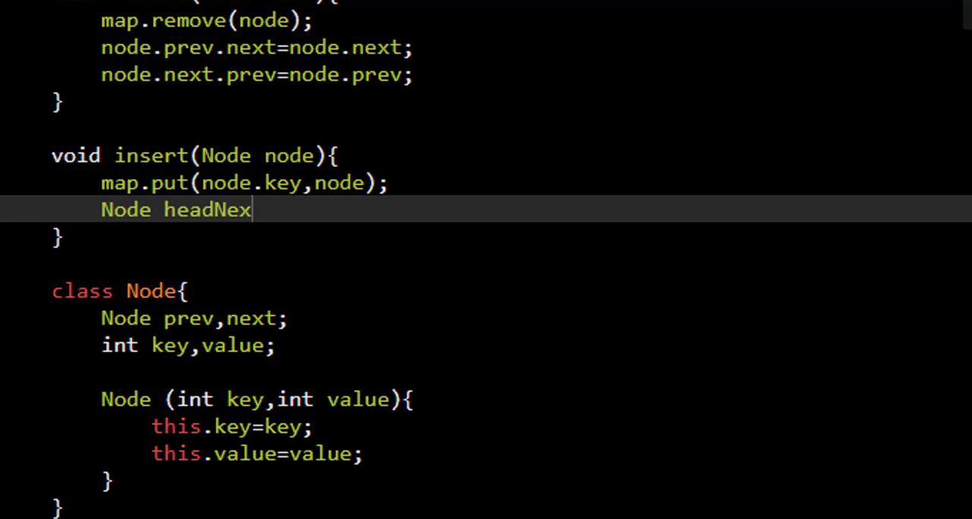
type("t=head.")
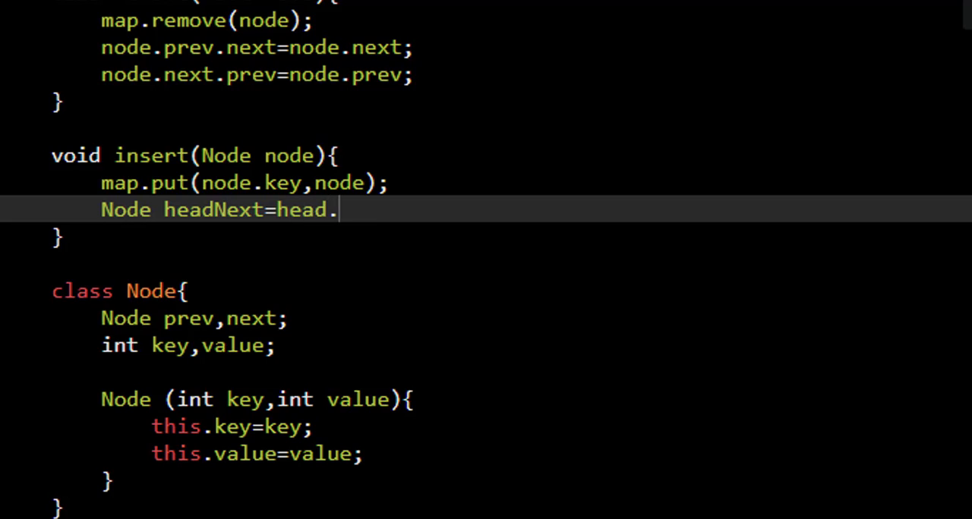
type("next;")
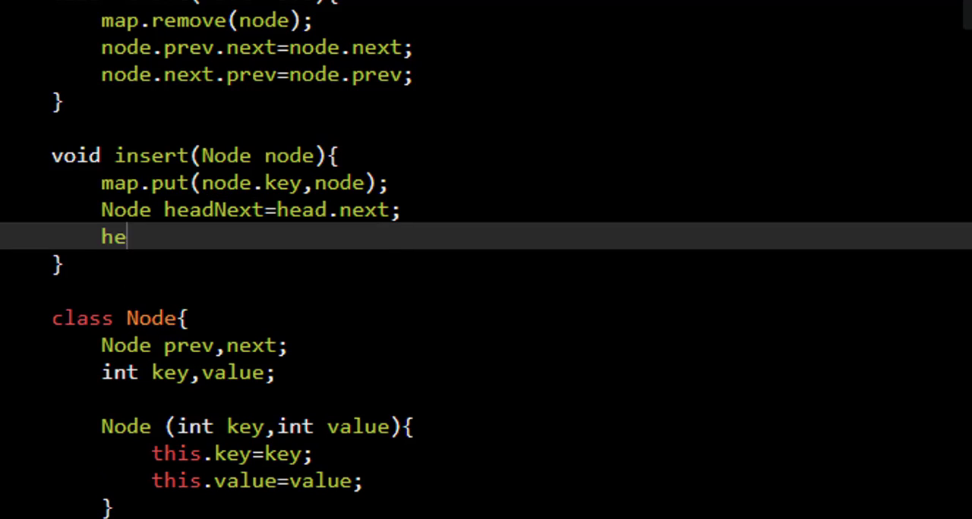
type("ad.next=")
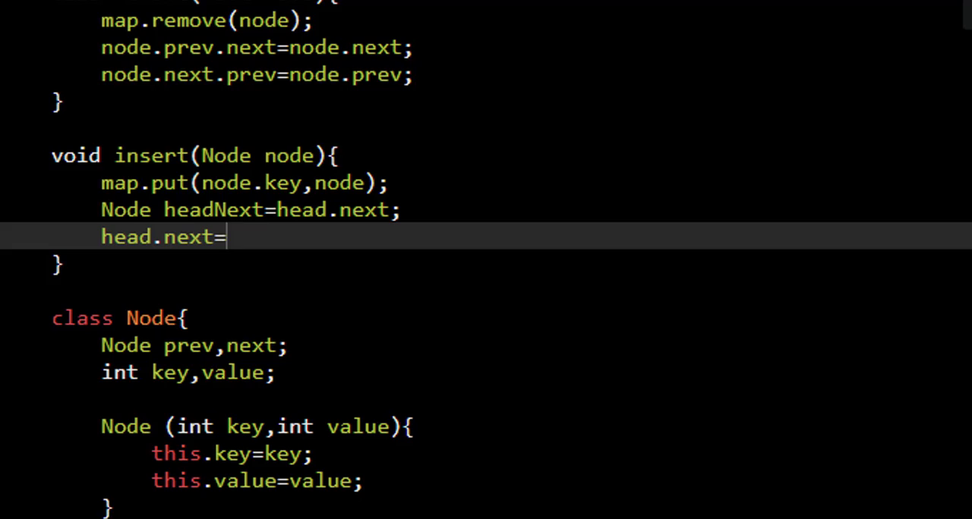
type("node;")
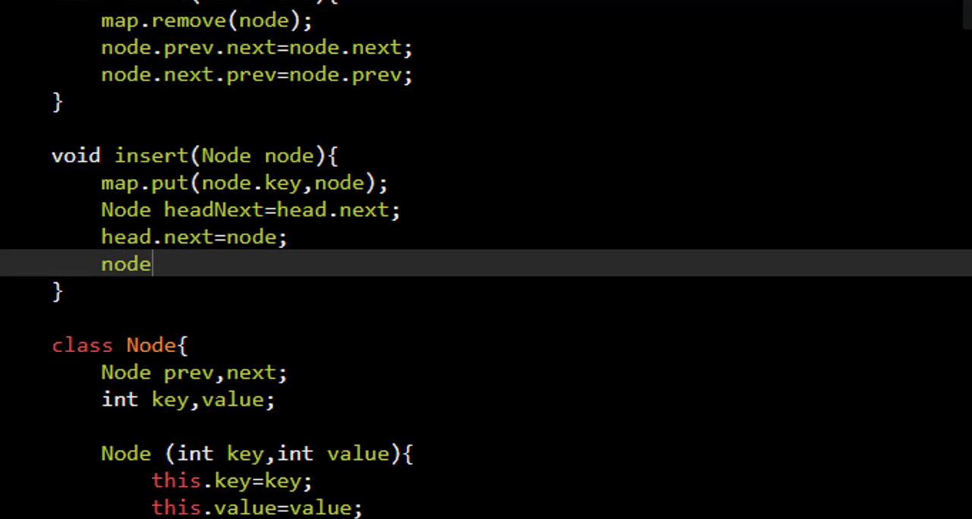
type(".prev=head;")
type("headNext.")
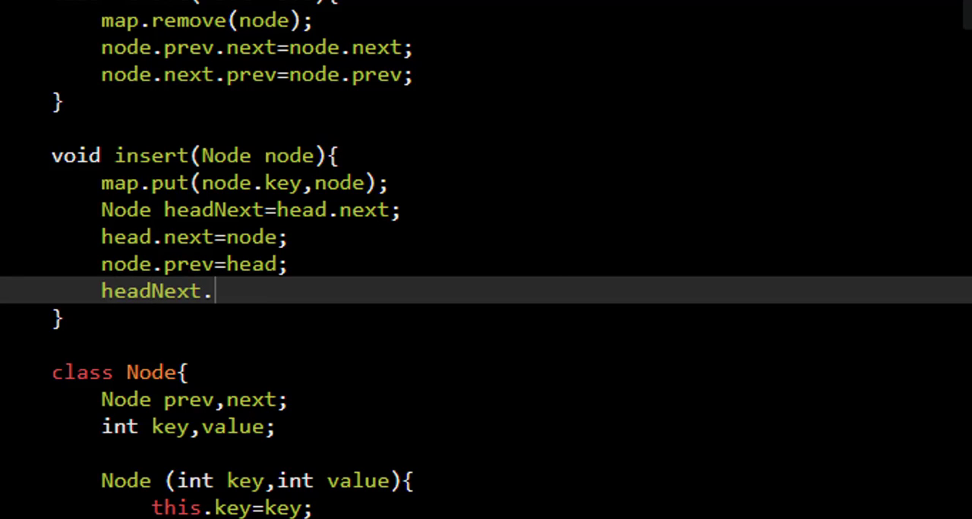
Link headNext.prev to node and node.next to headNext
type("prev=")
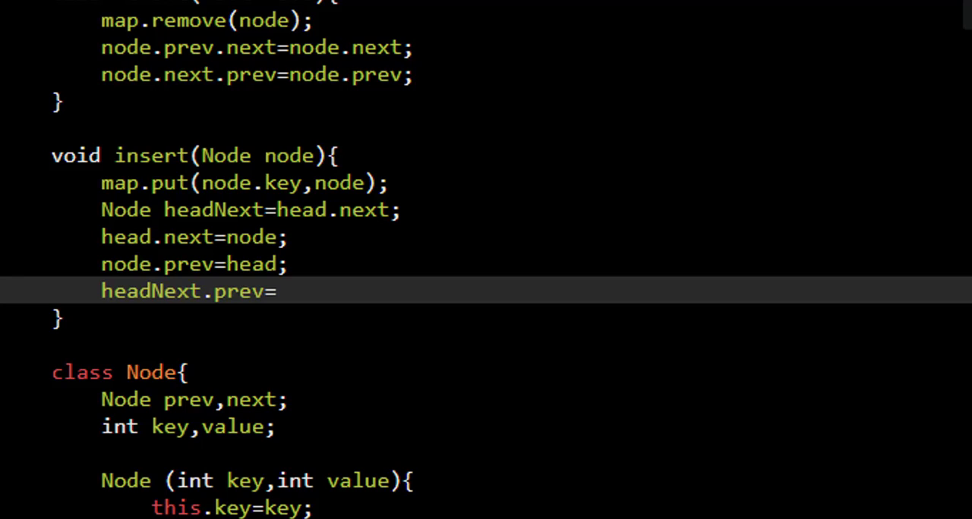
type("node;")
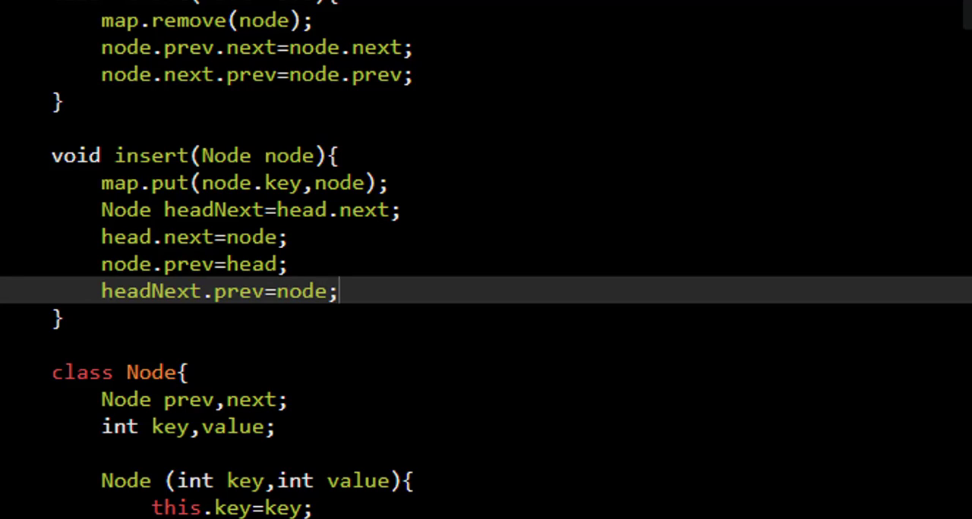
type("node.ne")
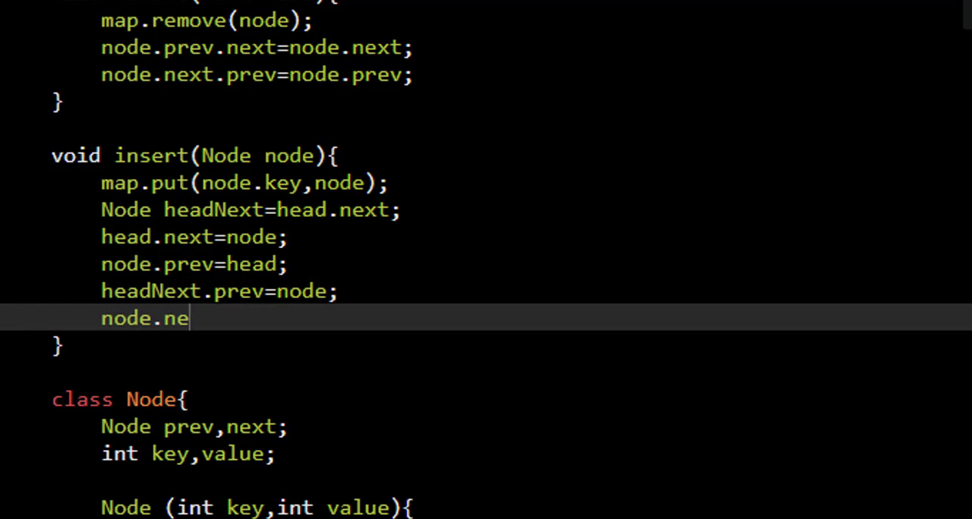
type("xt=")
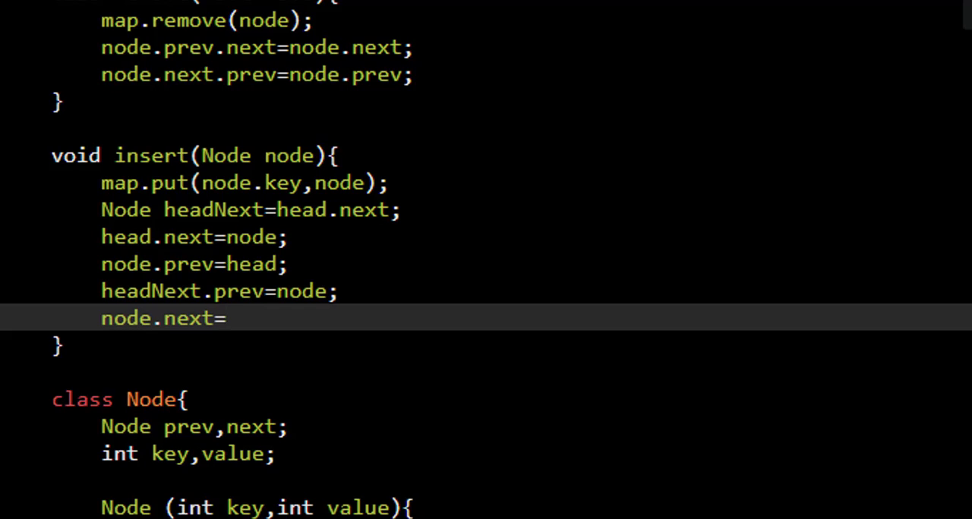
type("headnex")
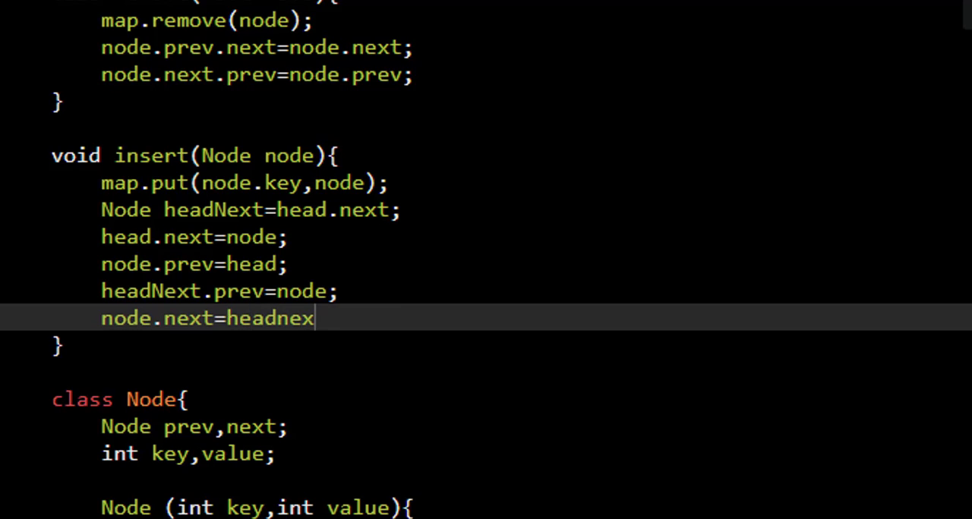
type("Next;")
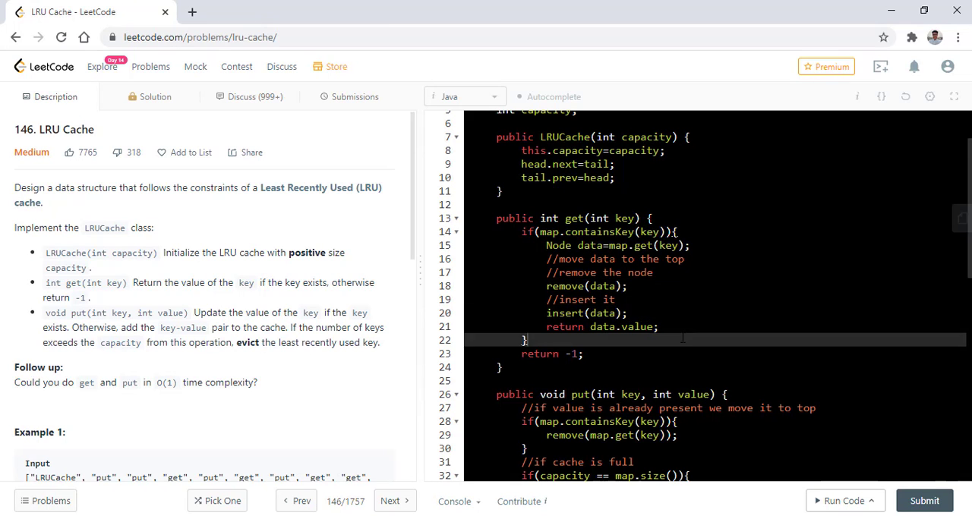
Fix remove to call map.remove(node.key) and run the example testcases, getting Accepted
scroll("down", 3)
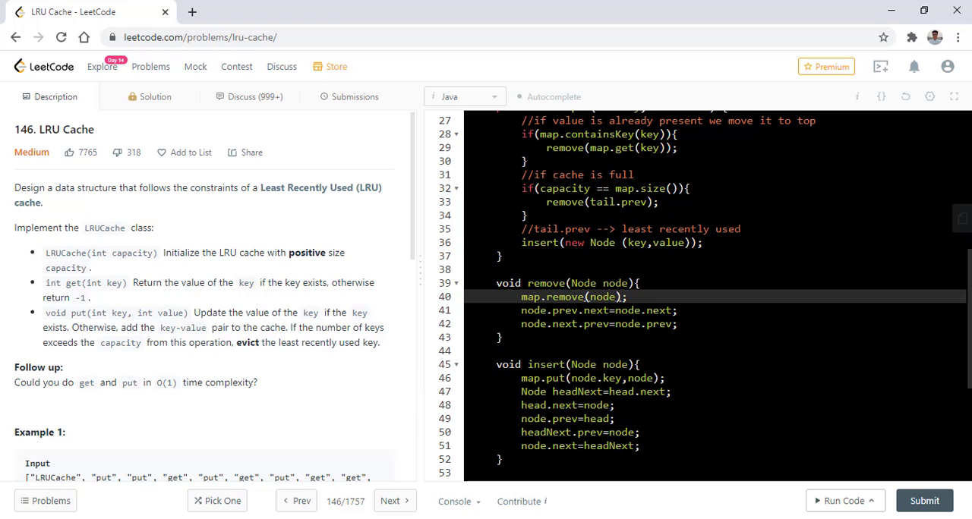
type(".e")
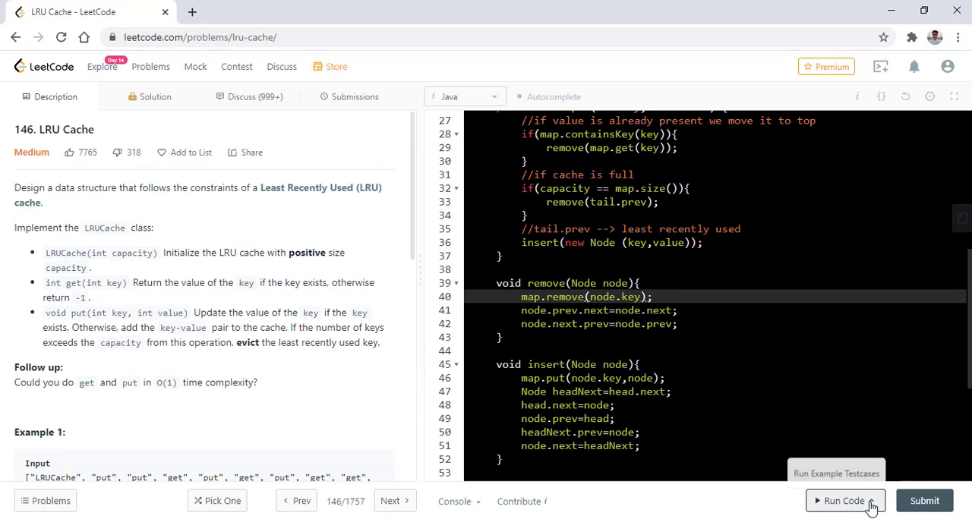
left_click(841, 500)
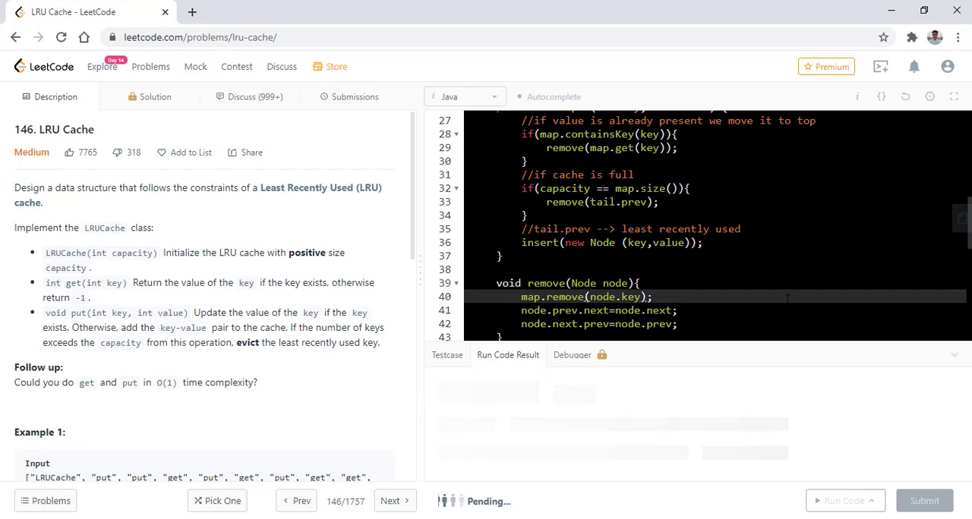
left_click(840, 501)
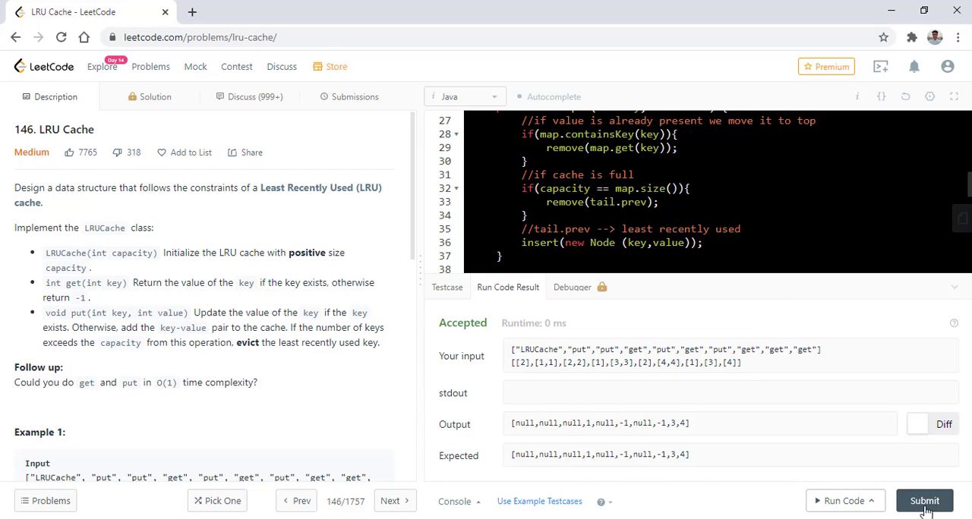
Submit the LRU Cache solution, review its 15 ms / 47.5 MB Success stats, then return to Description
left_click(924, 500)
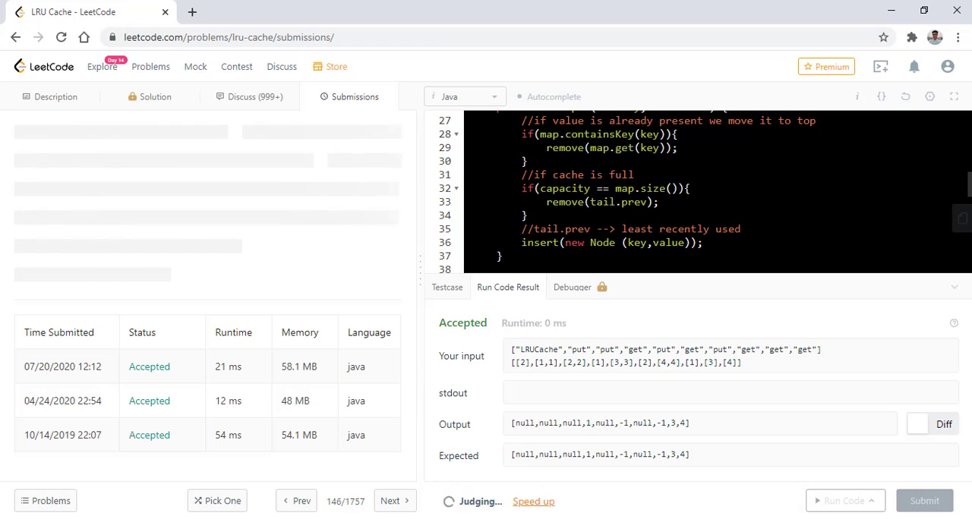
left_click(923, 500)
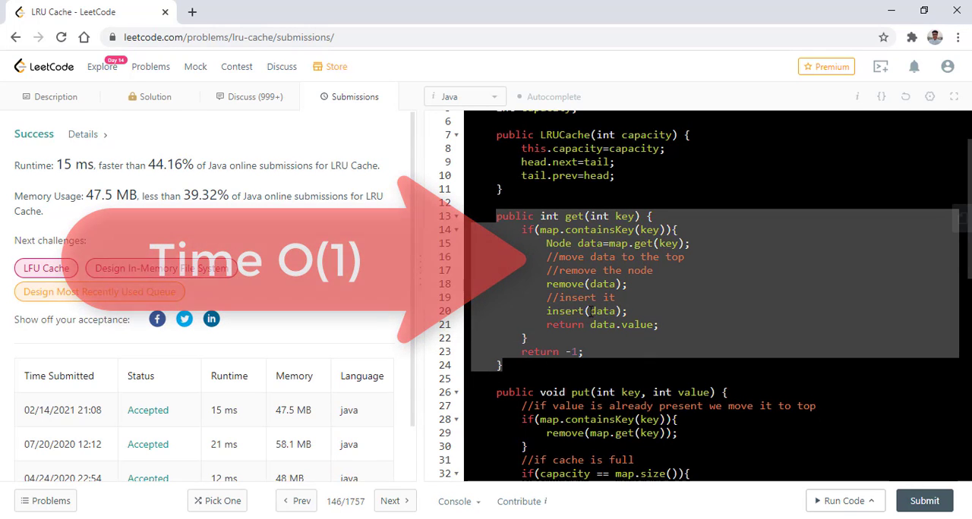
scroll("down", 3)
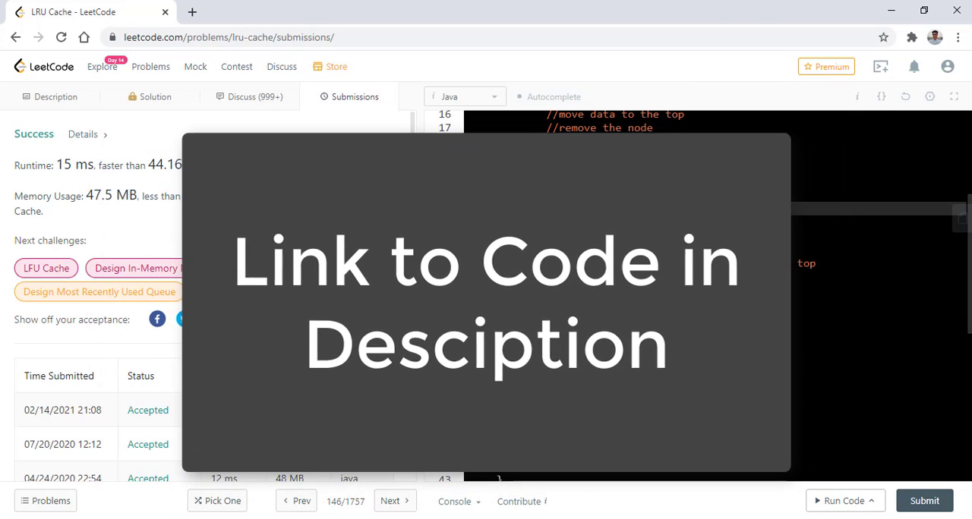
left_click(51, 97)
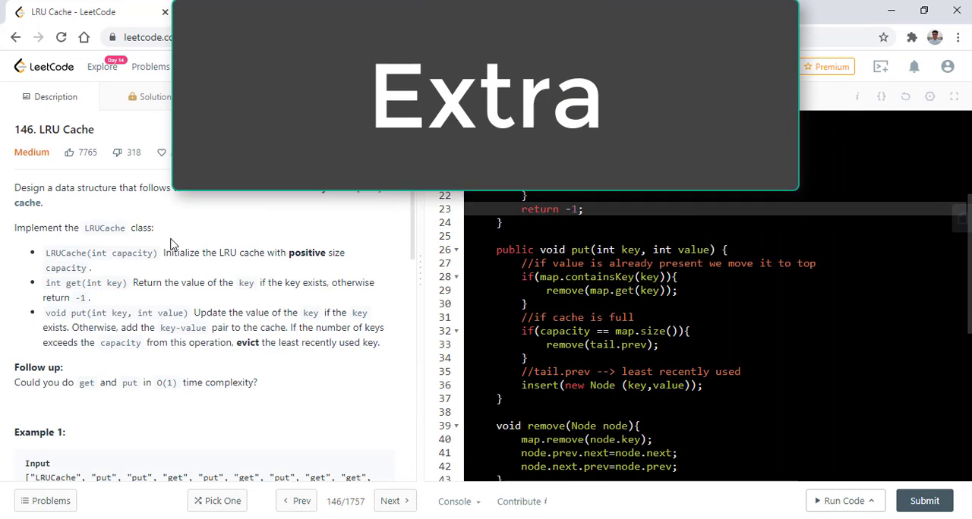